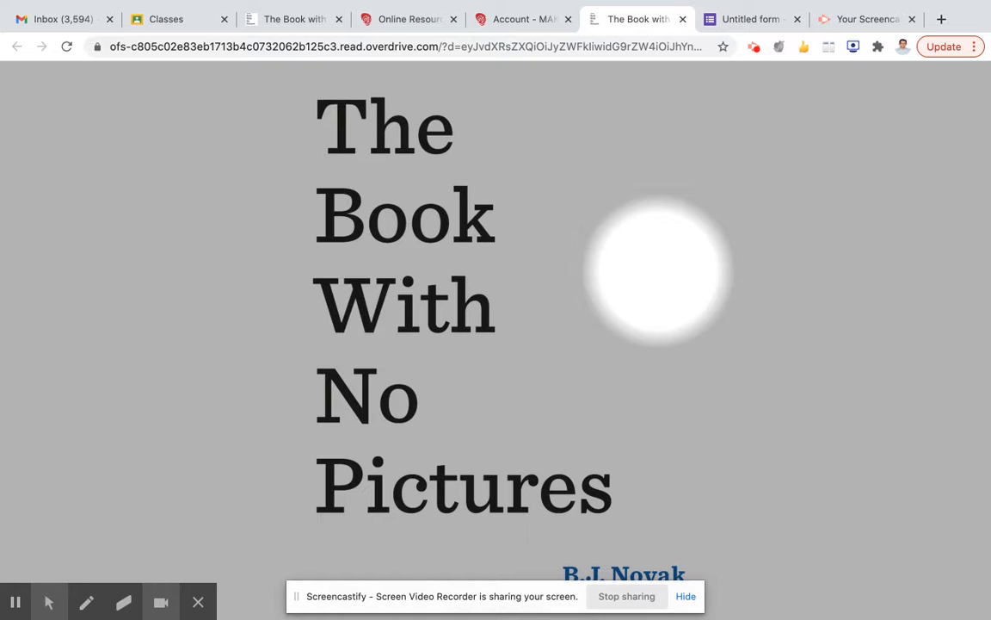
mouse_move(347, 124)
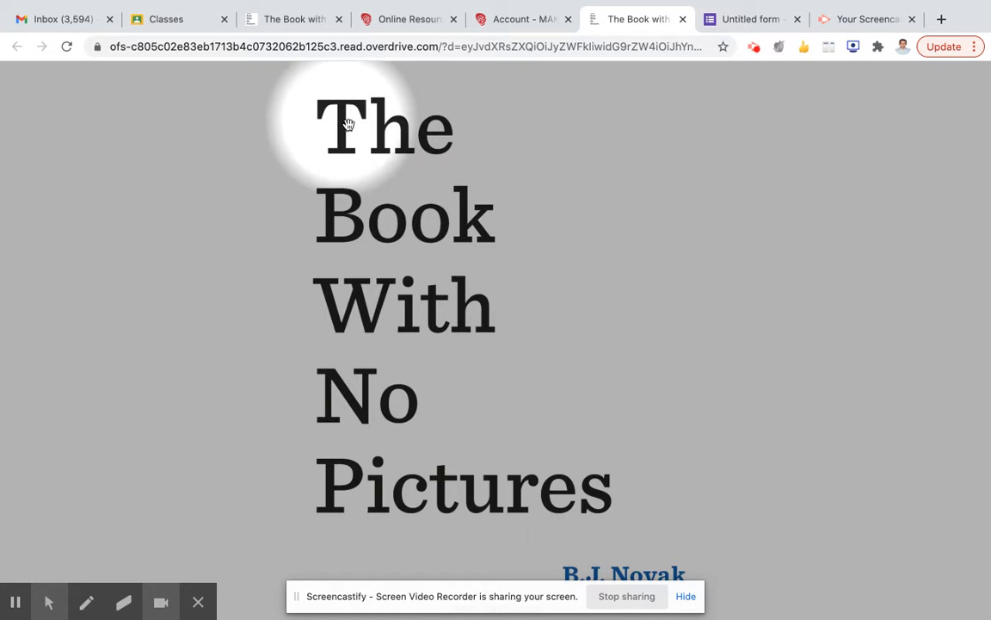
mouse_move(331, 396)
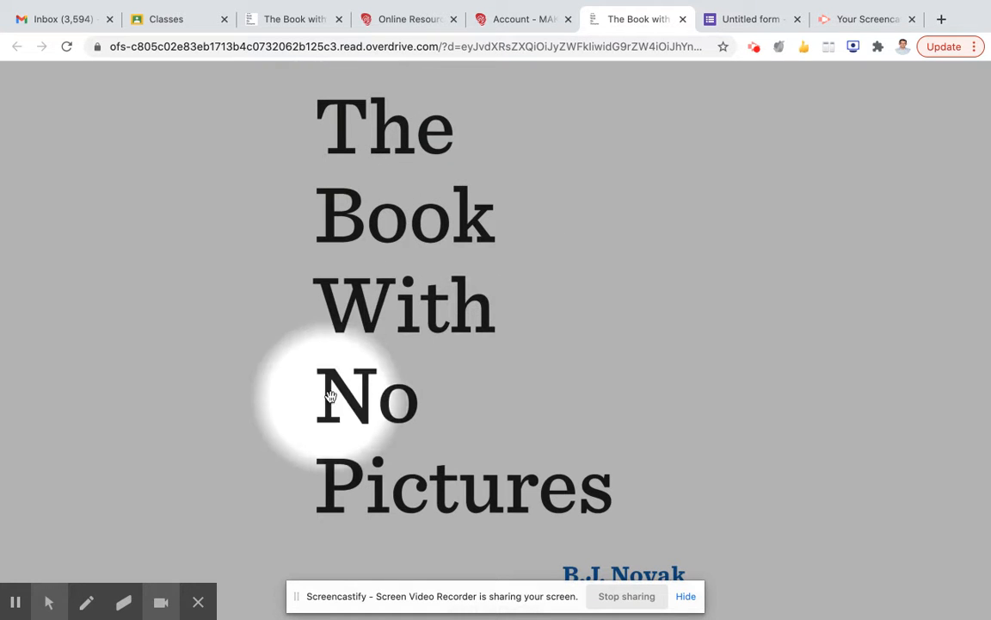
mouse_move(557, 495)
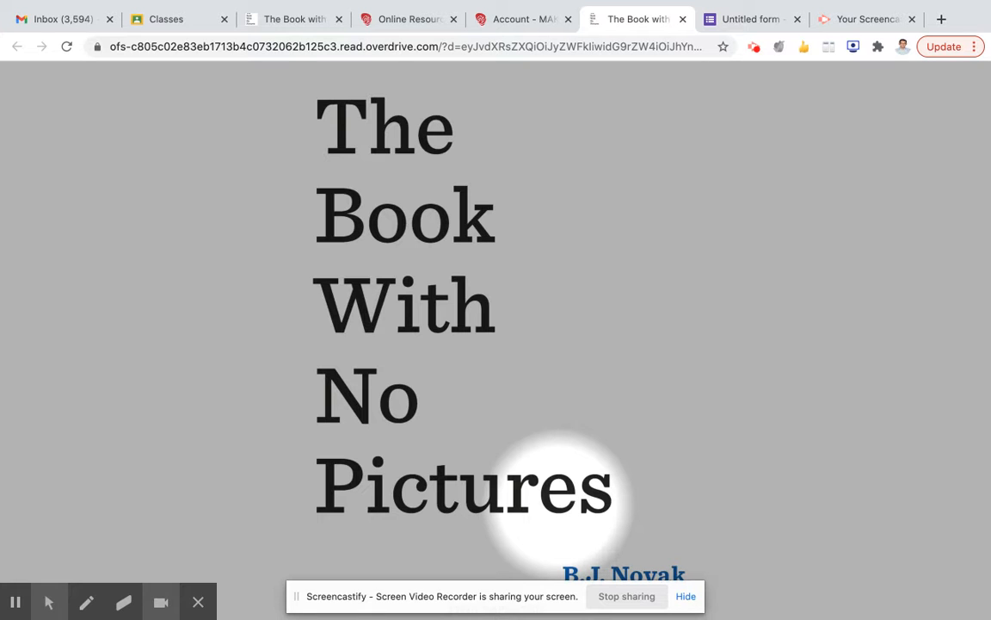
mouse_move(556, 348)
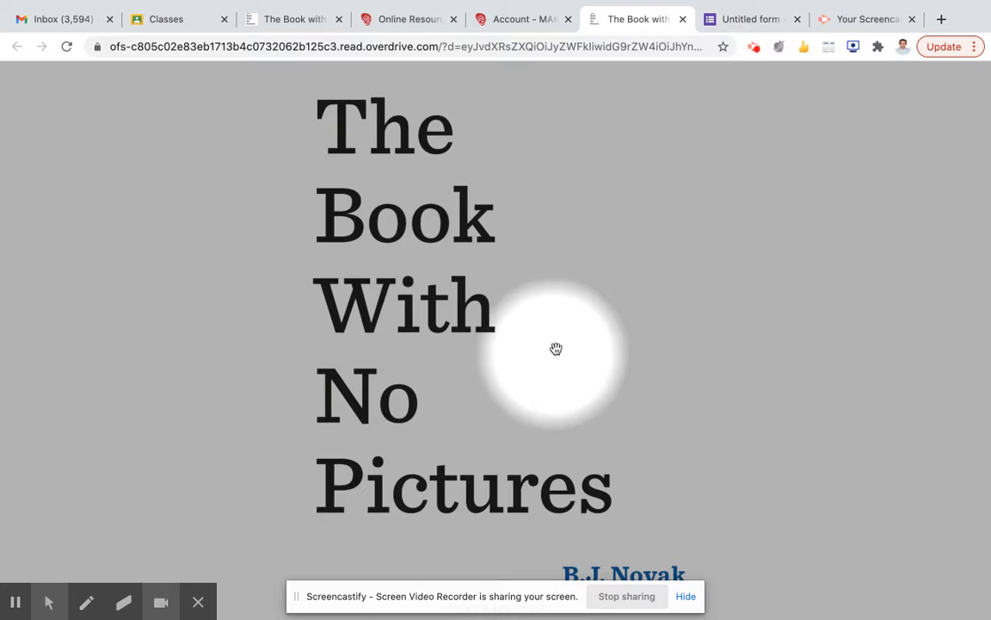
mouse_move(629, 382)
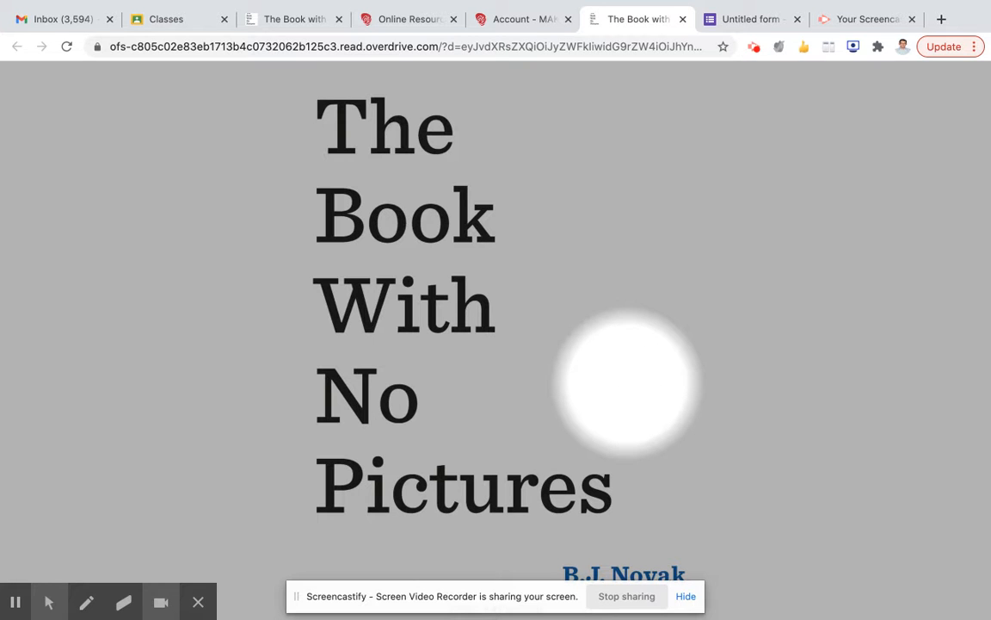
mouse_move(682, 594)
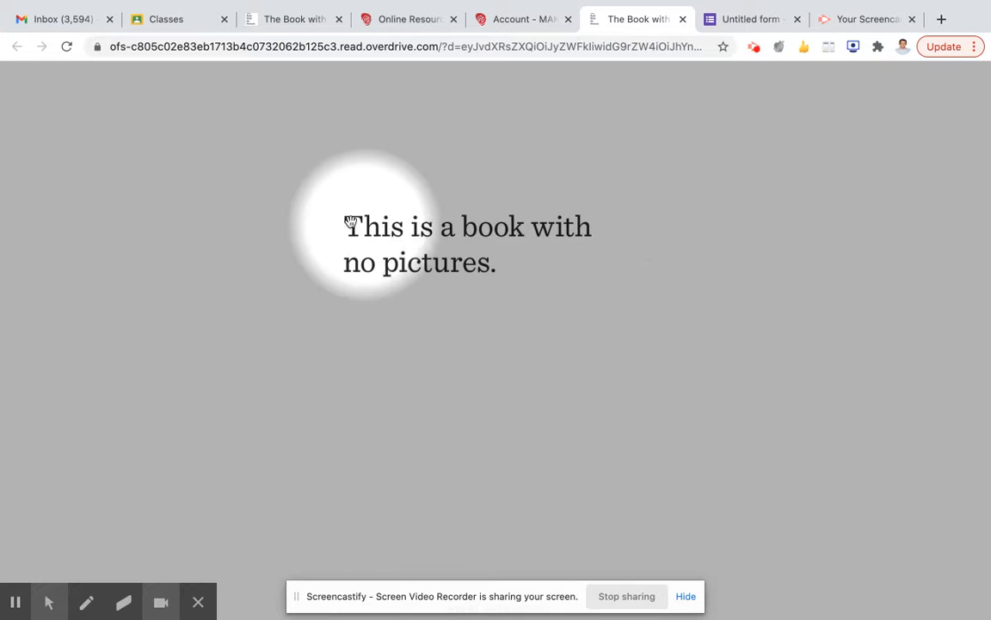
mouse_move(489, 279)
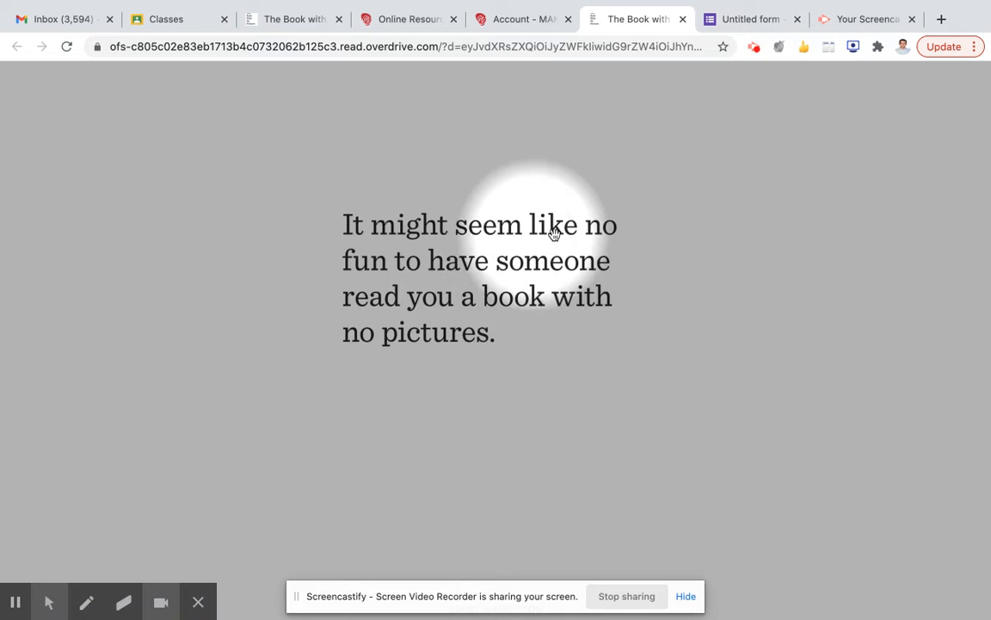
mouse_move(463, 272)
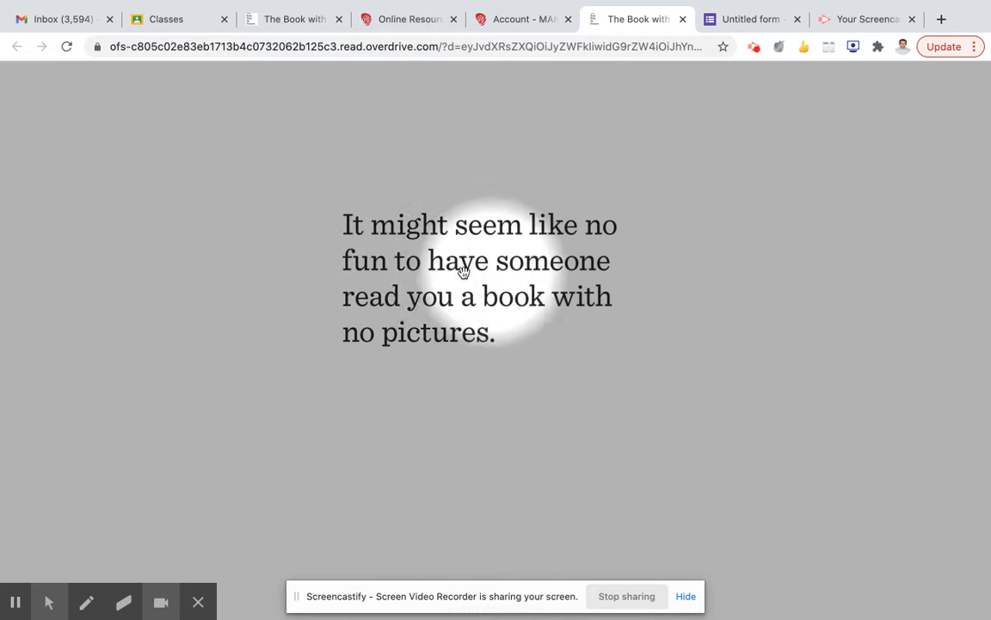
mouse_move(442, 313)
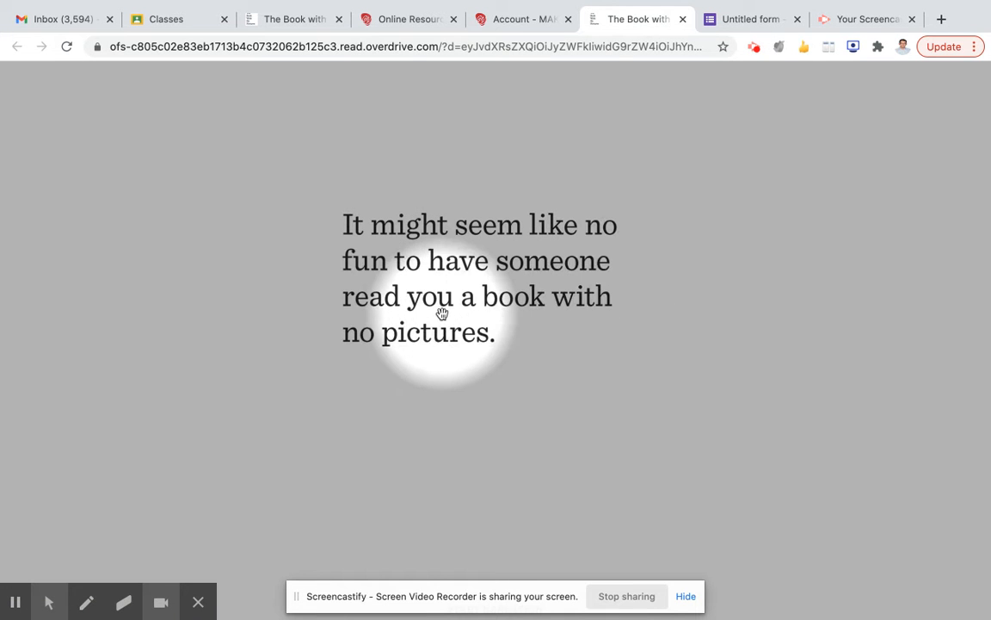
mouse_move(451, 353)
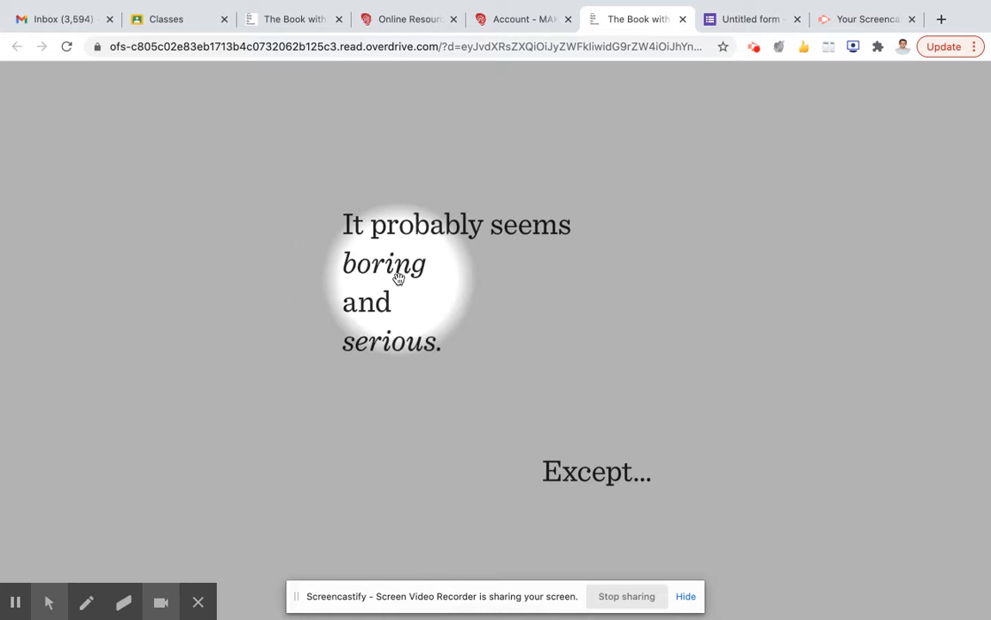
mouse_move(459, 381)
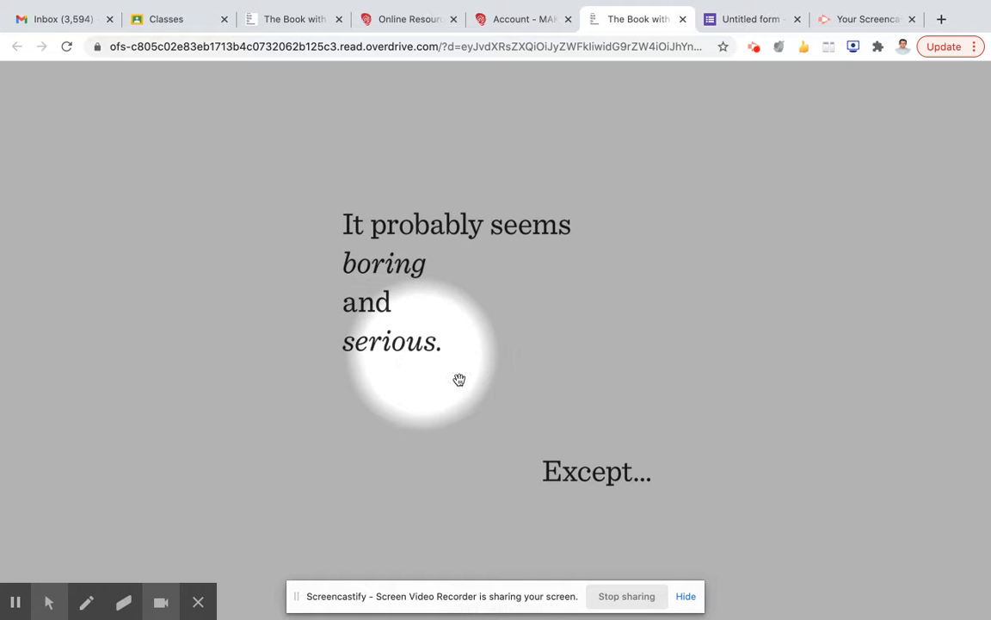
mouse_move(640, 486)
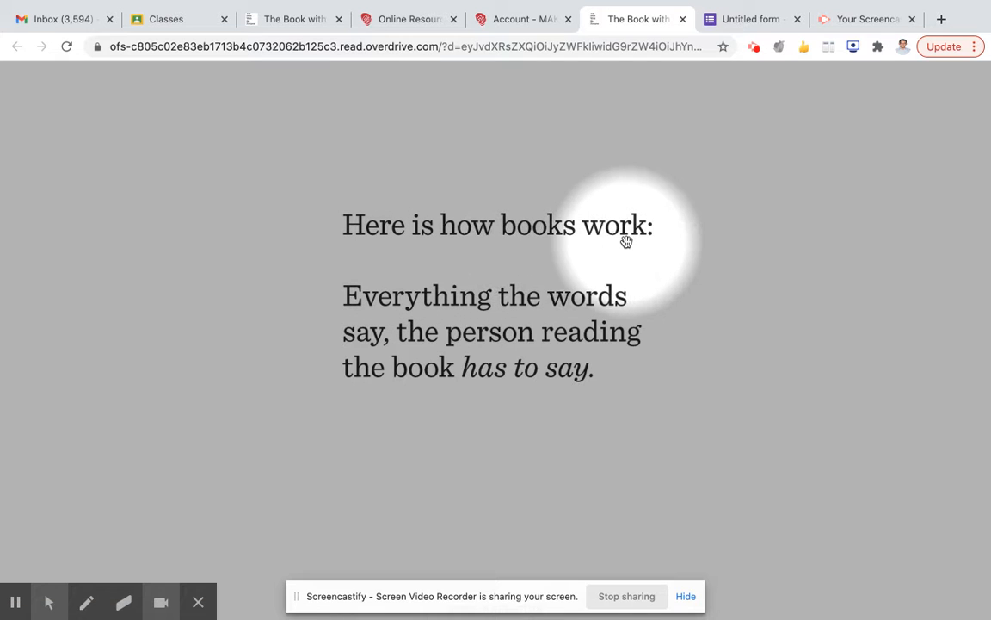
mouse_move(520, 315)
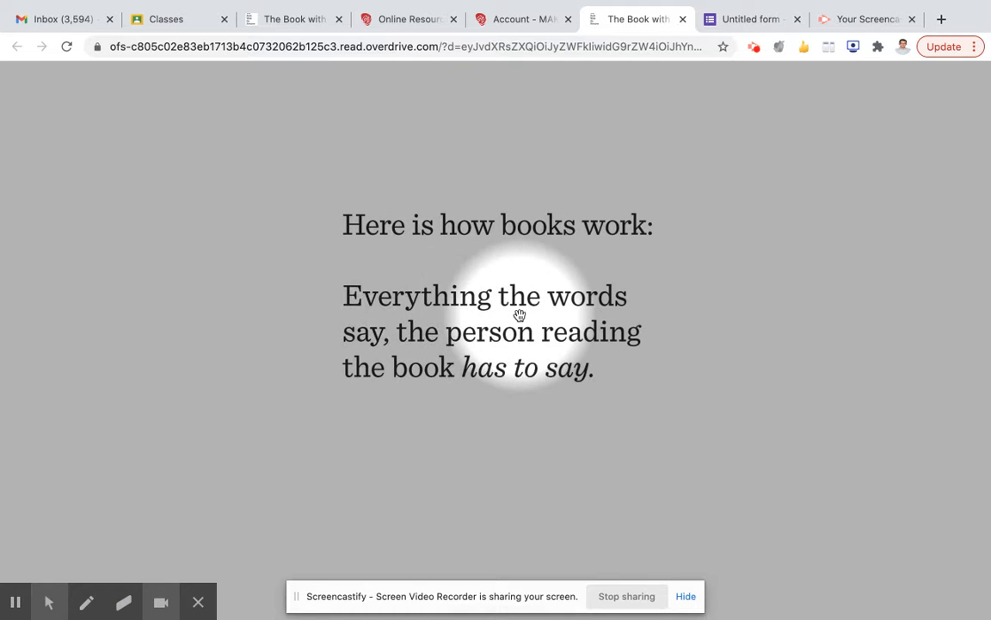
mouse_move(362, 343)
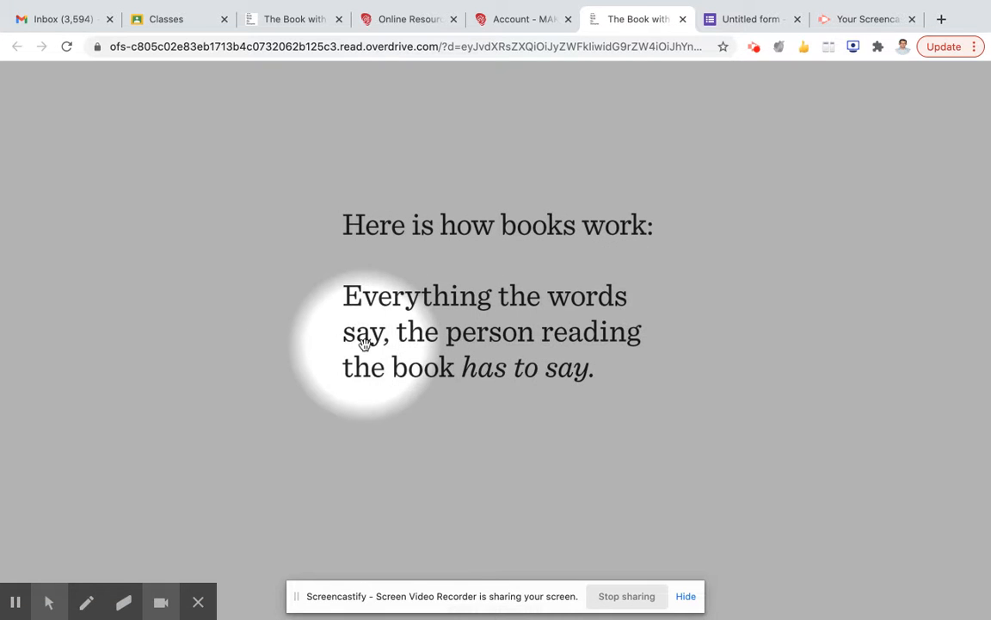
mouse_move(560, 335)
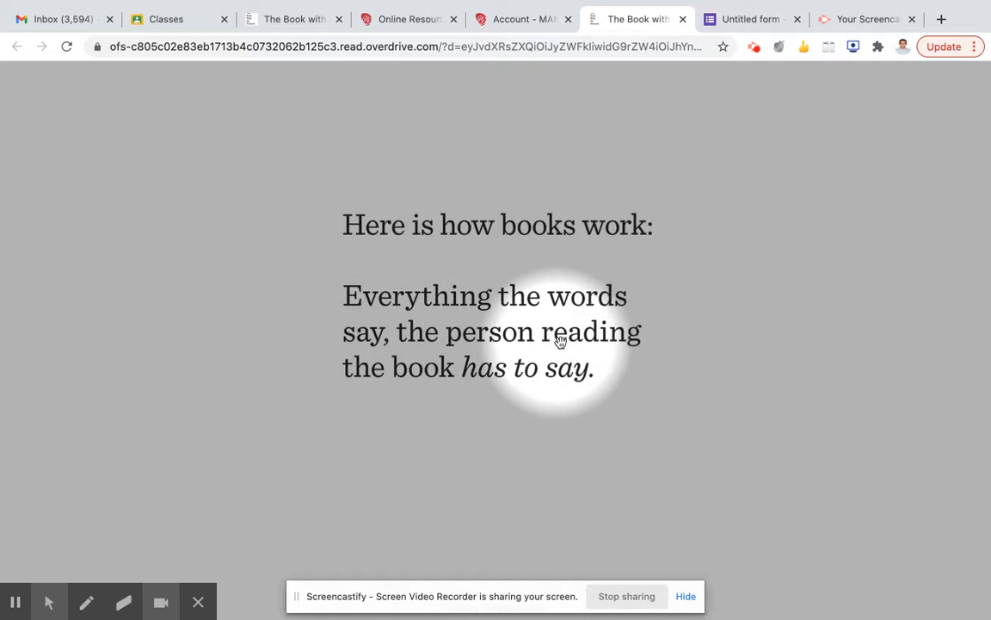
mouse_move(493, 392)
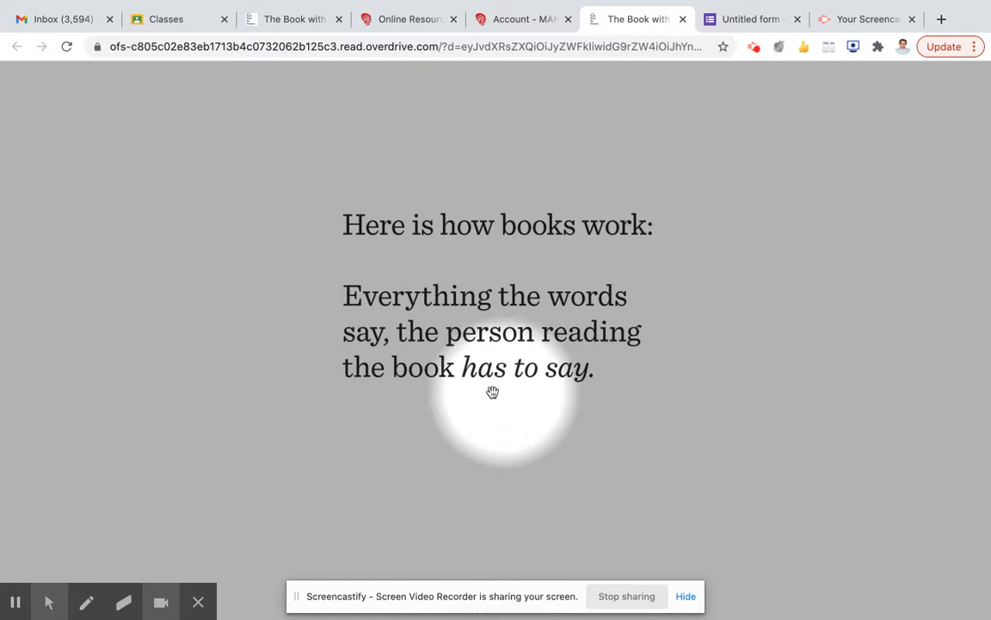
mouse_move(578, 381)
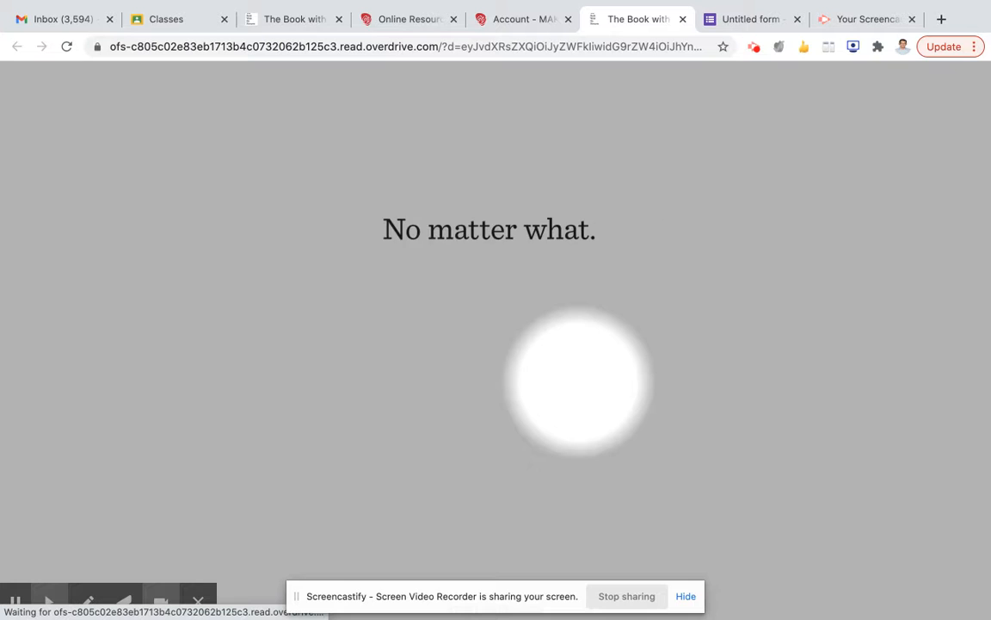
mouse_move(508, 261)
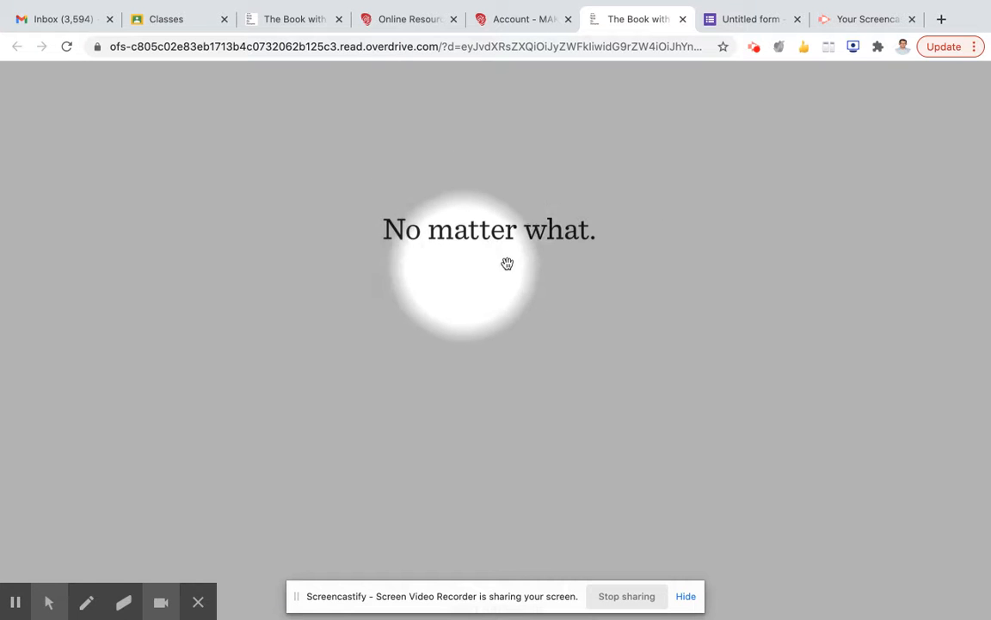
Turn the page to reach 'That's the deal. That's the rule.'.
click(506, 263)
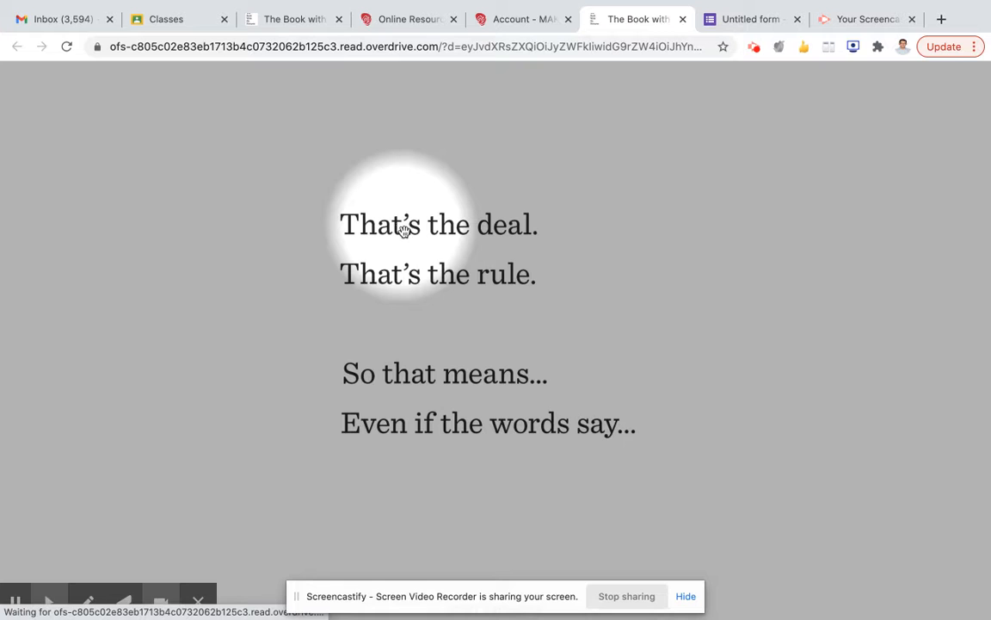
mouse_move(482, 284)
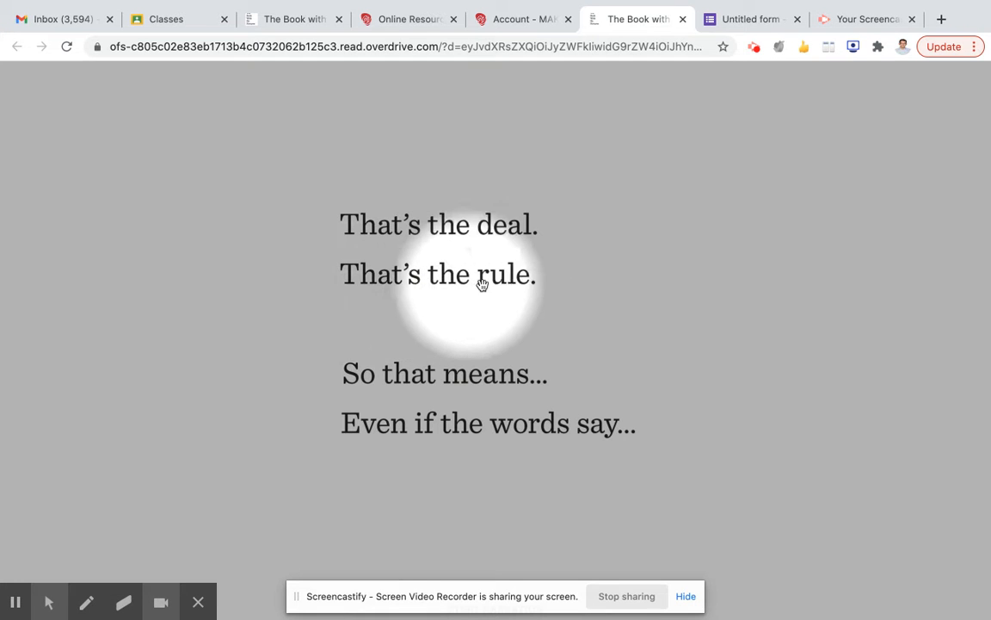
mouse_move(465, 384)
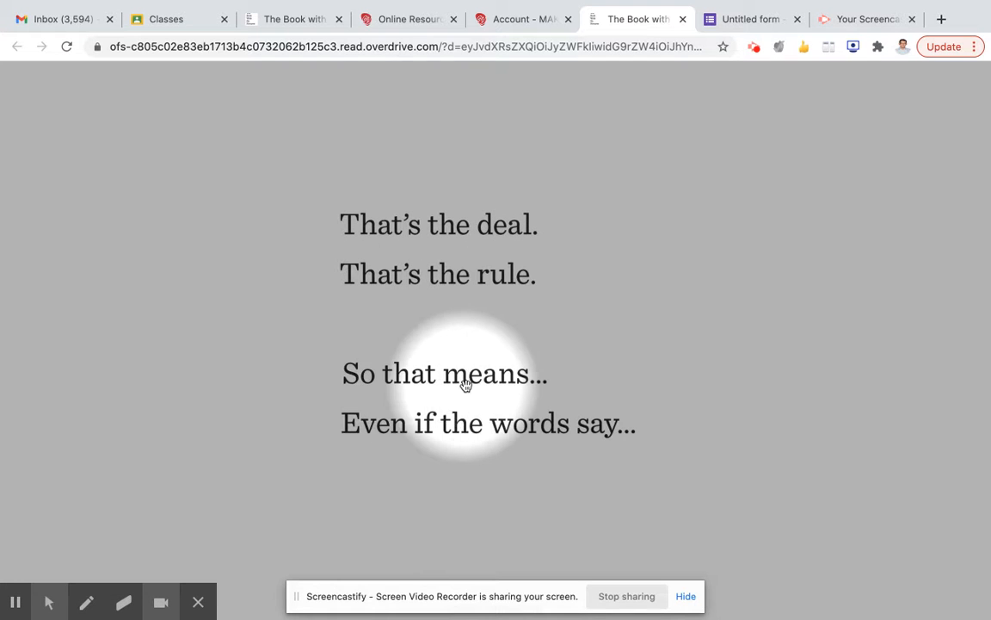
mouse_move(582, 440)
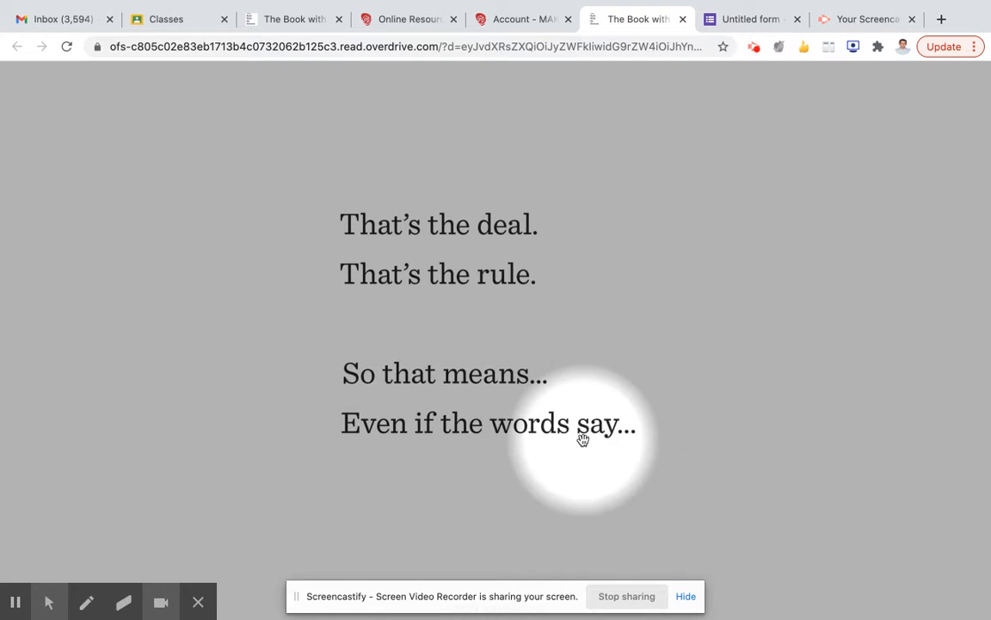
Turn the page to the BLORK. 'Wait—what?' silly-sounds page.
click(582, 441)
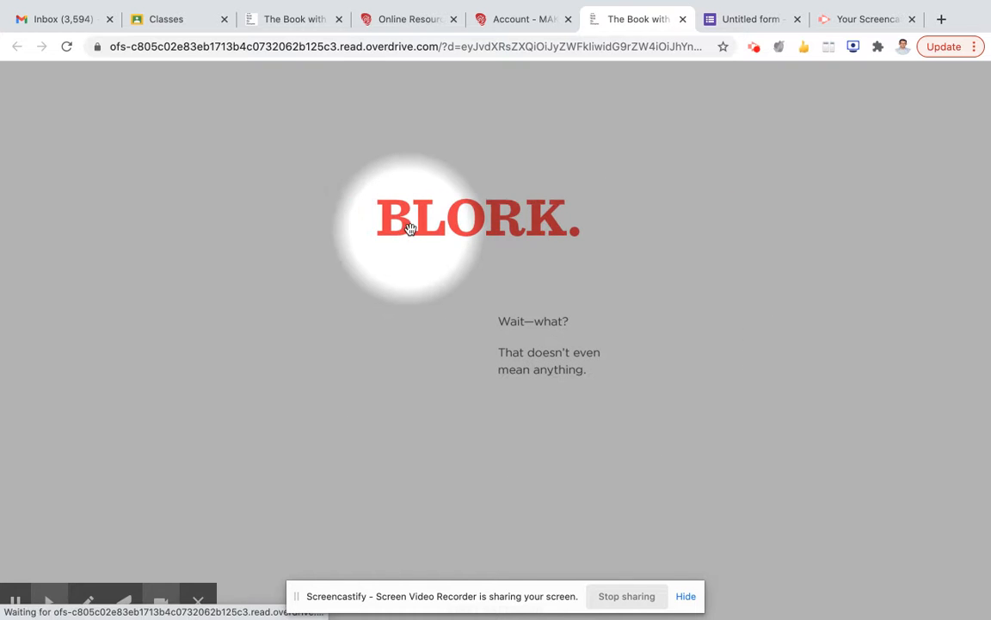
mouse_move(520, 324)
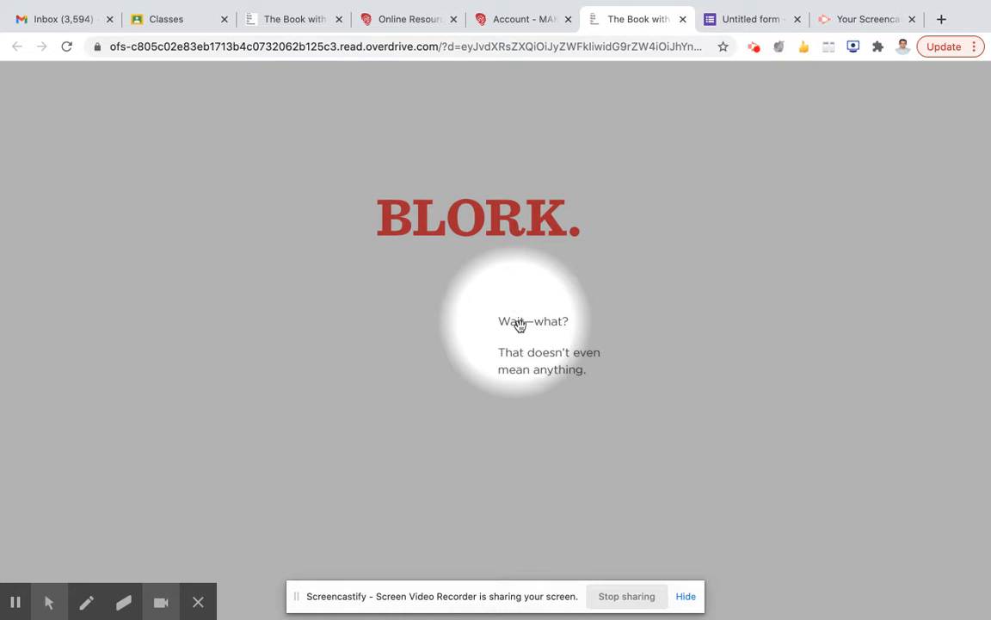
mouse_move(530, 348)
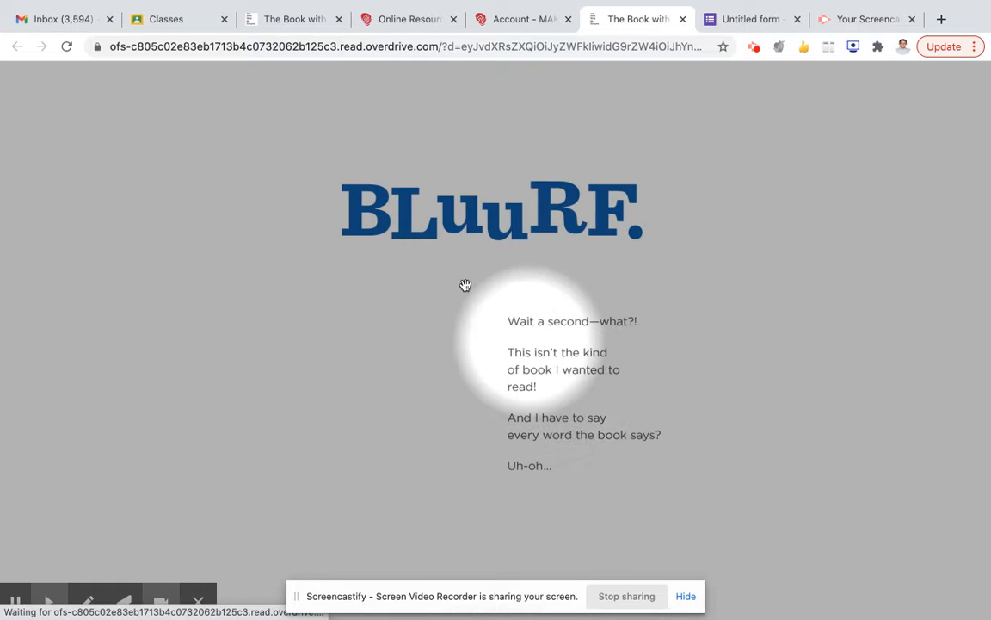
mouse_move(602, 239)
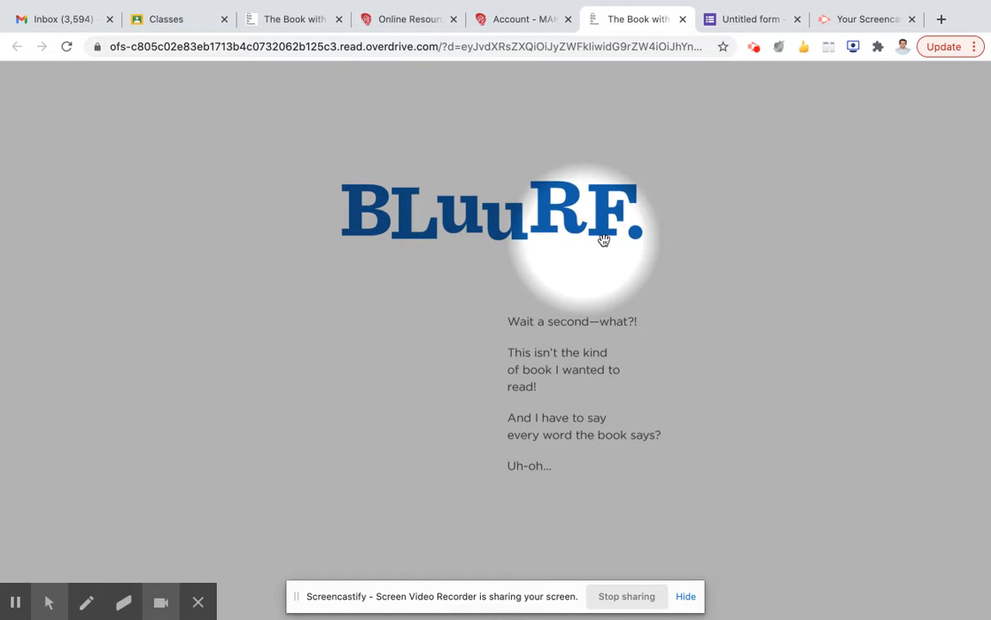
mouse_move(606, 325)
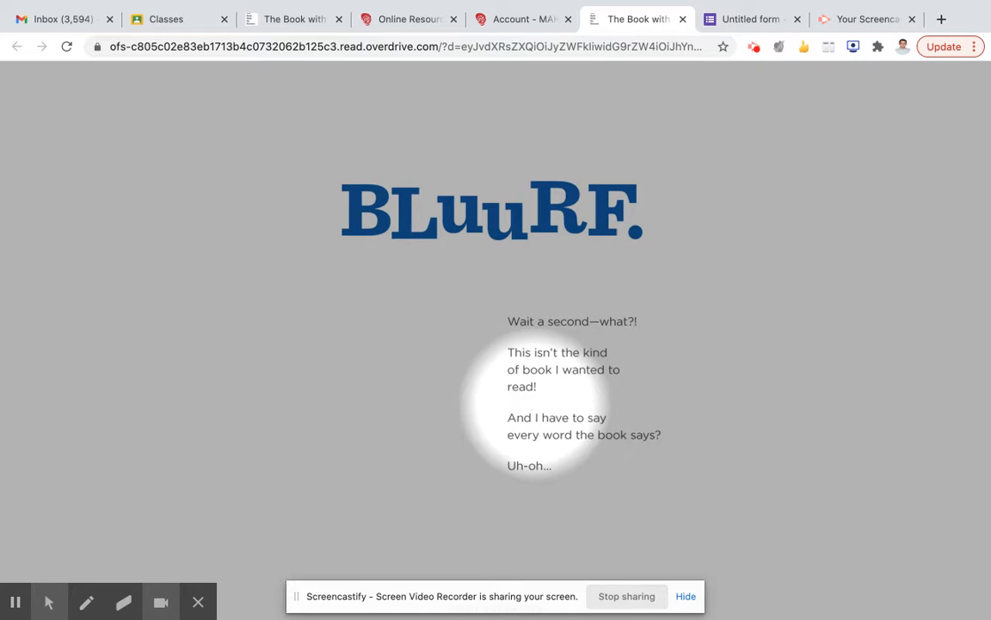
mouse_move(602, 427)
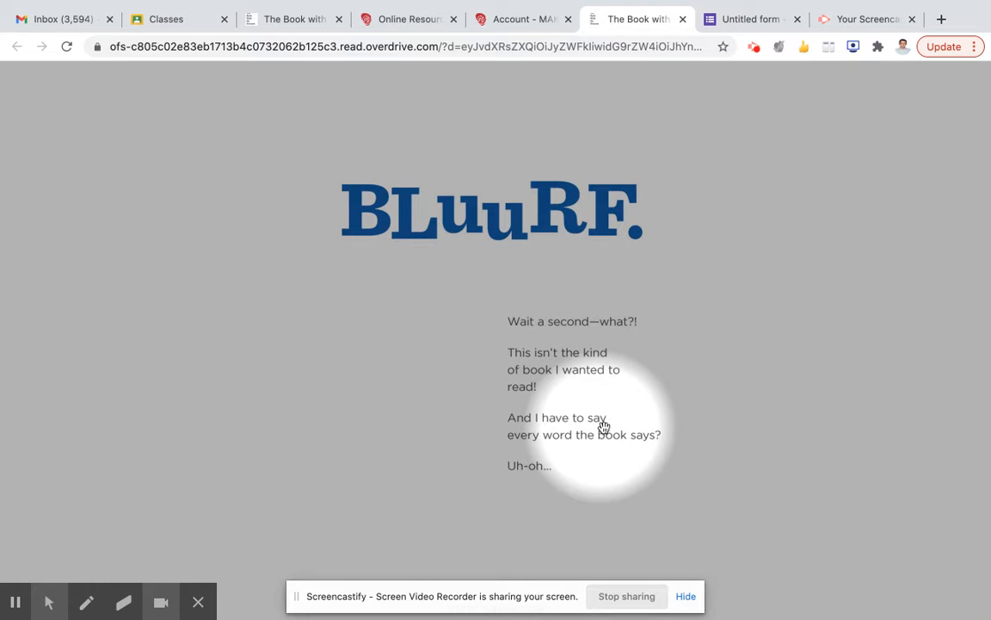
mouse_move(567, 440)
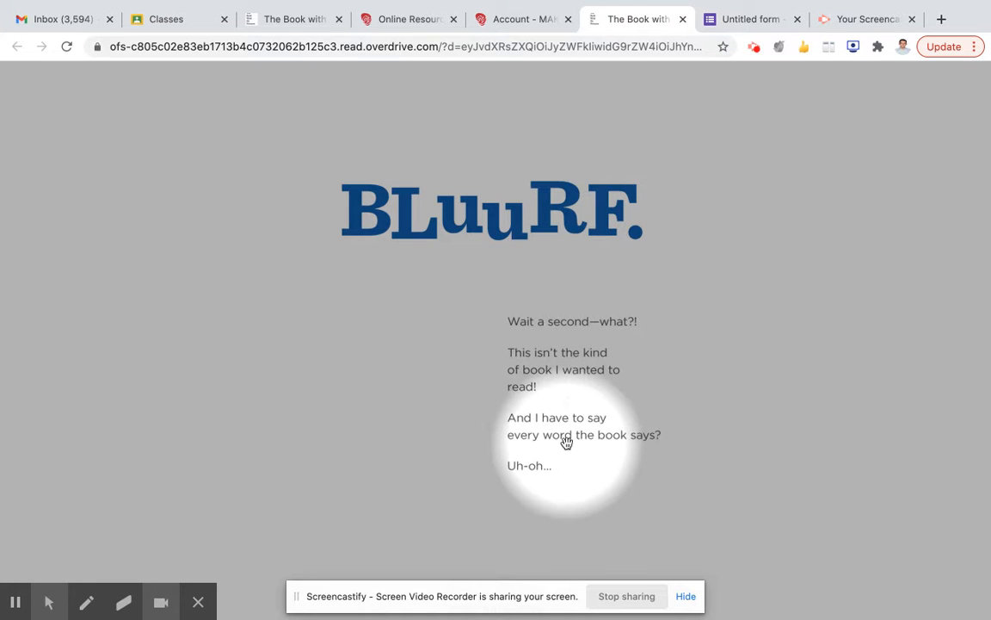
mouse_move(647, 447)
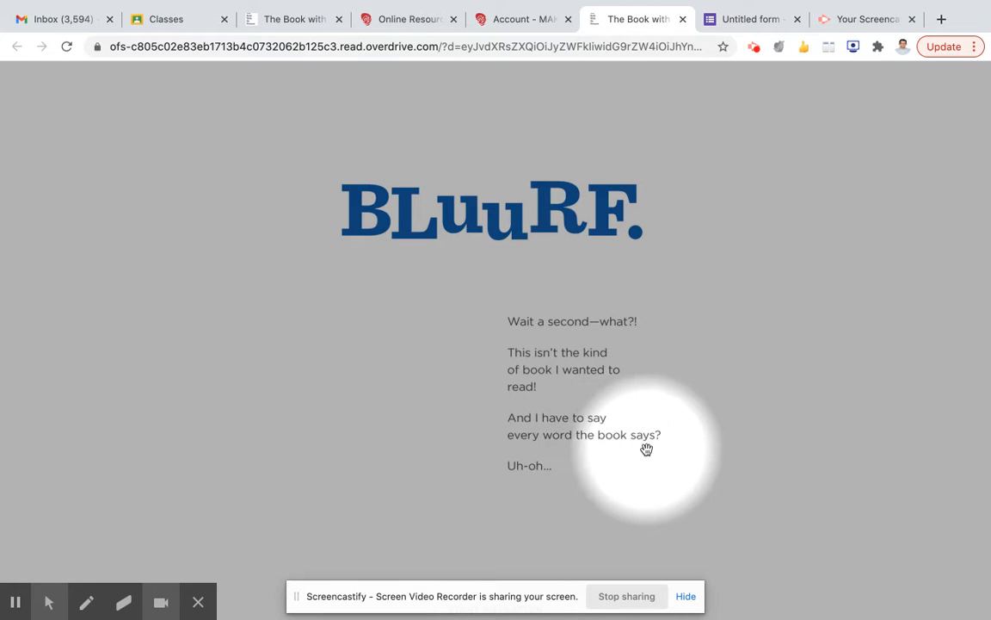
mouse_move(512, 472)
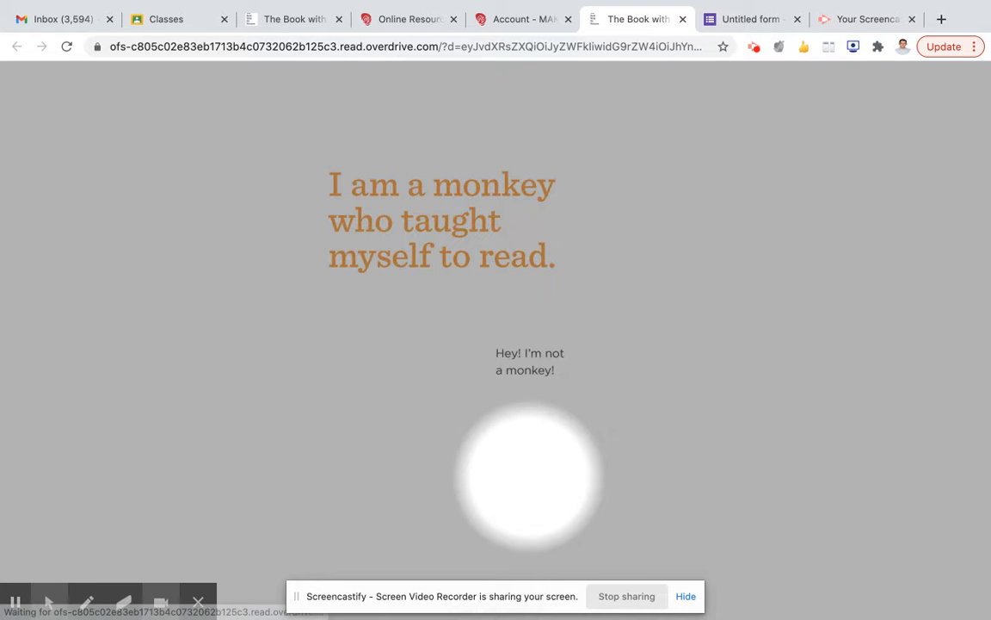
mouse_move(478, 203)
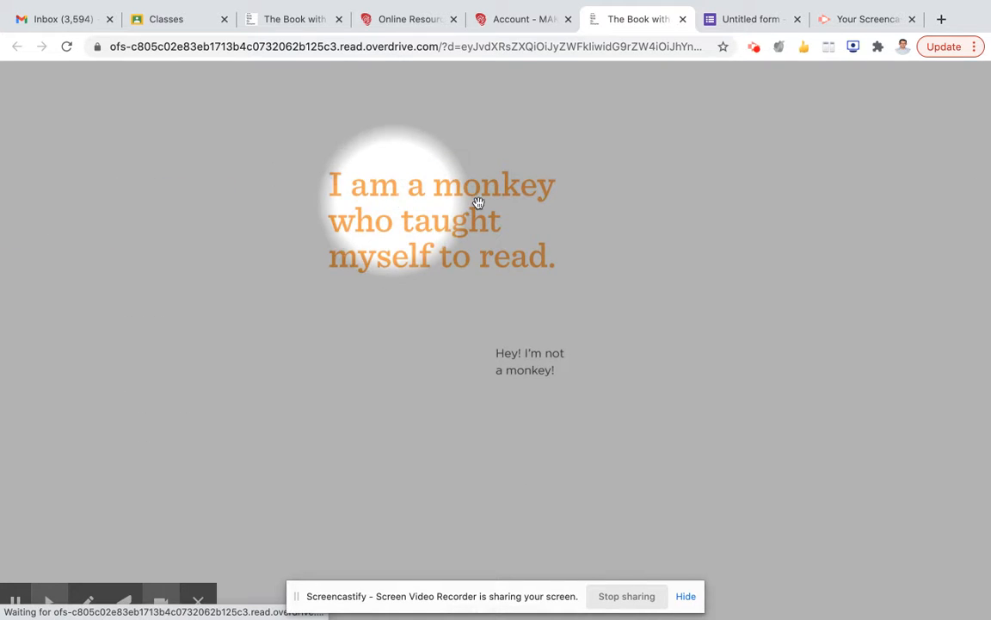
mouse_move(404, 255)
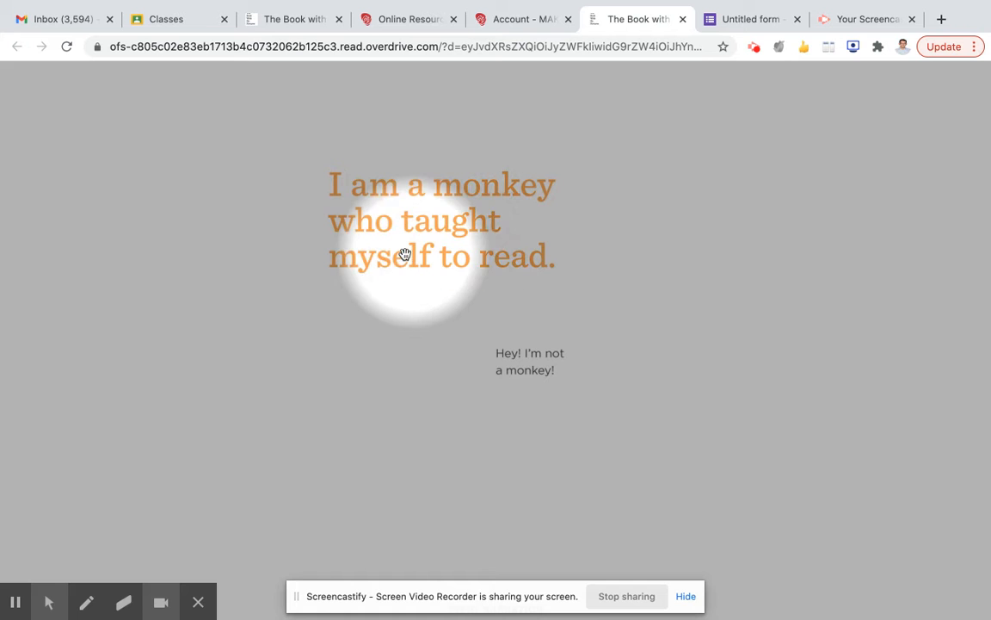
mouse_move(528, 272)
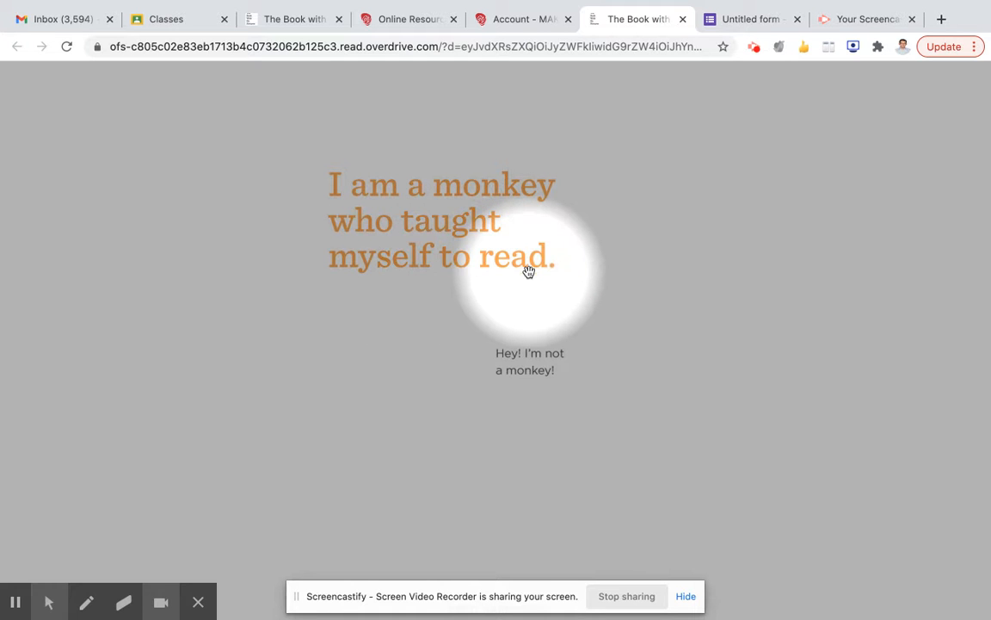
mouse_move(552, 385)
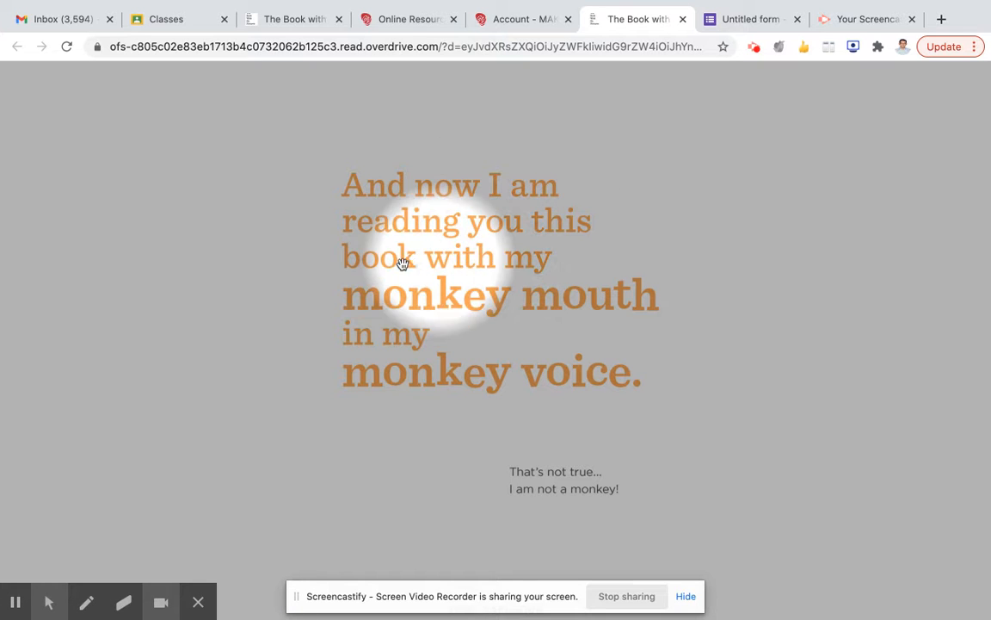
mouse_move(519, 301)
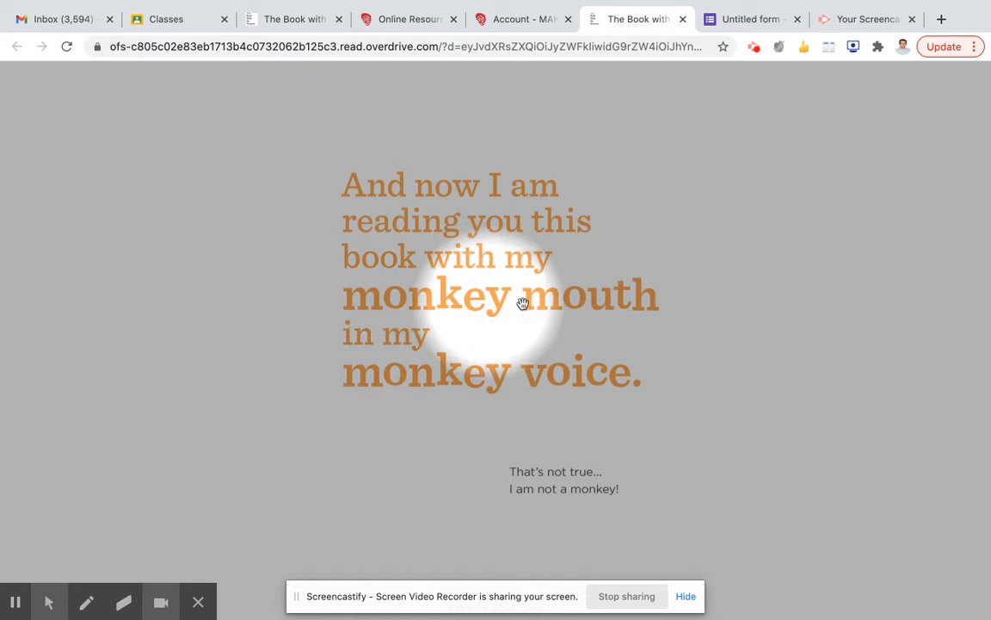
mouse_move(392, 368)
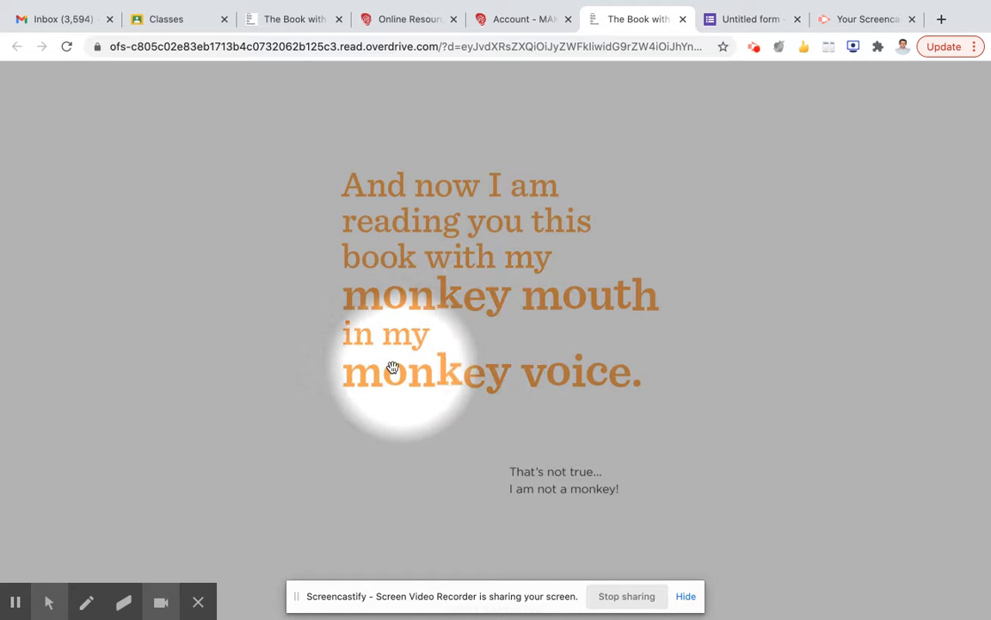
mouse_move(594, 387)
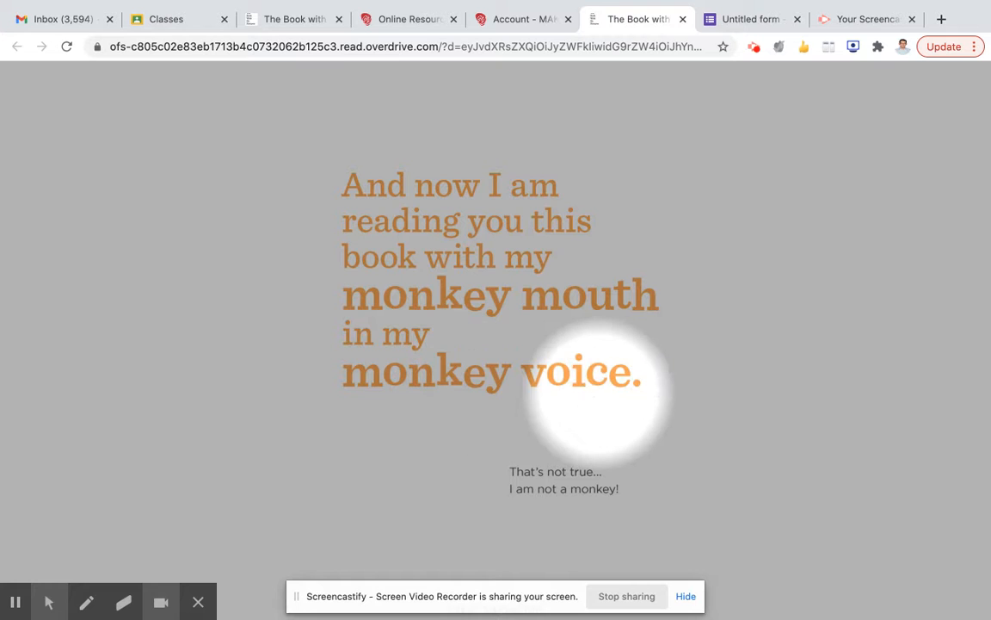
mouse_move(537, 508)
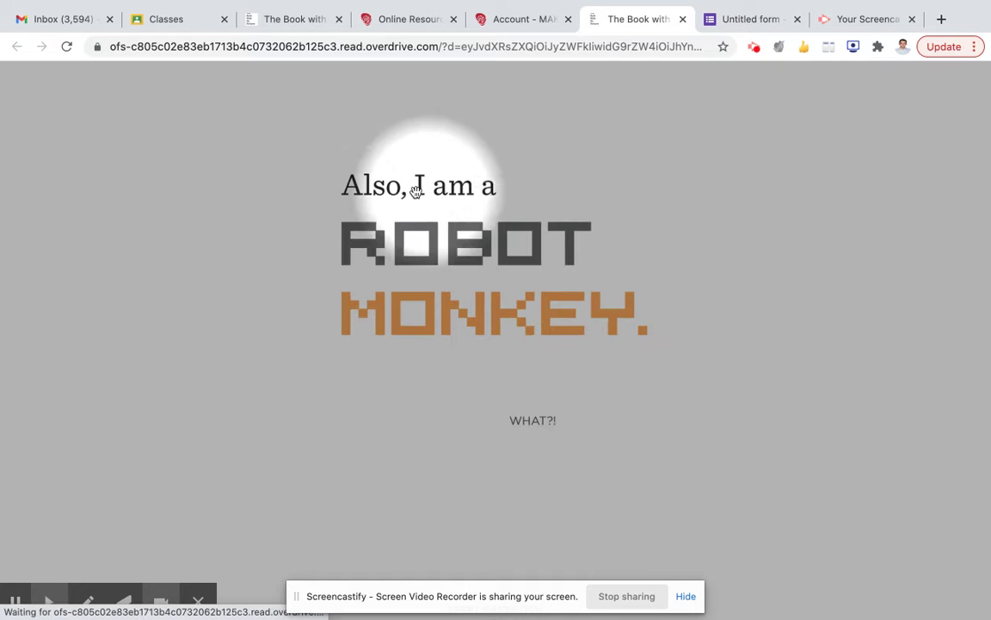
mouse_move(515, 261)
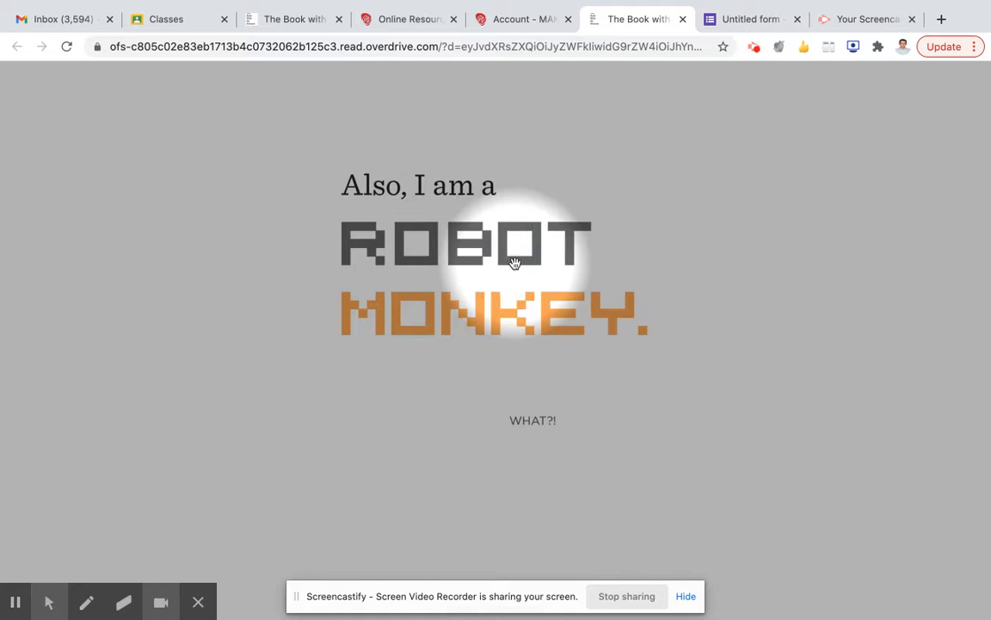
mouse_move(542, 420)
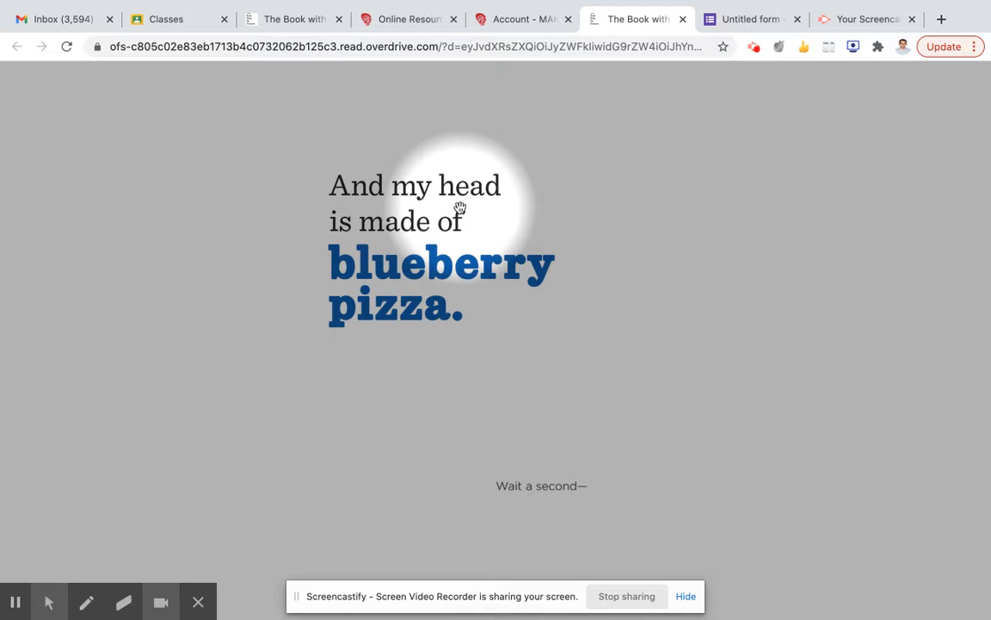
mouse_move(370, 310)
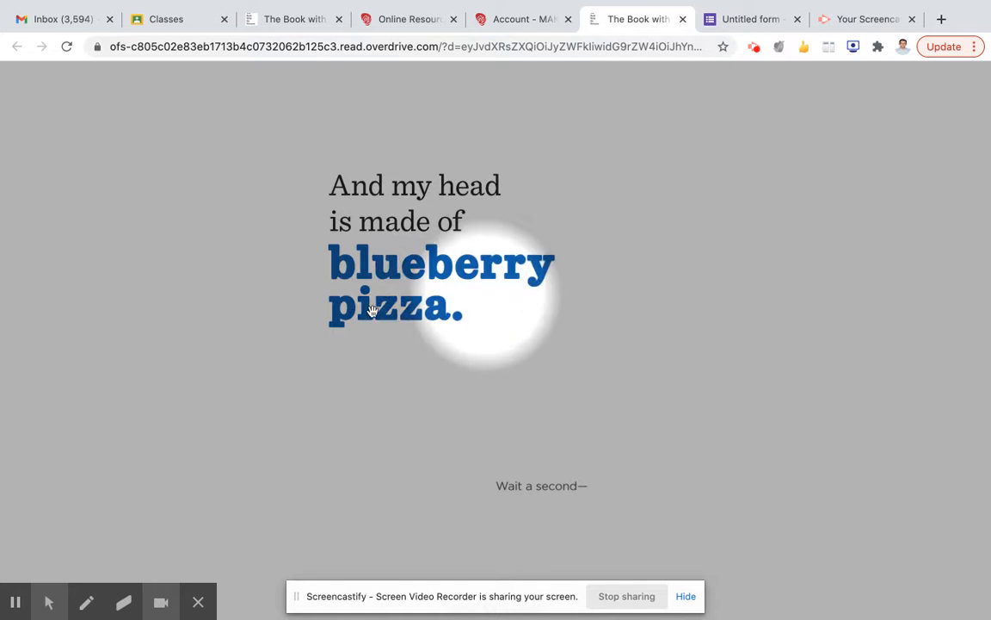
mouse_move(619, 496)
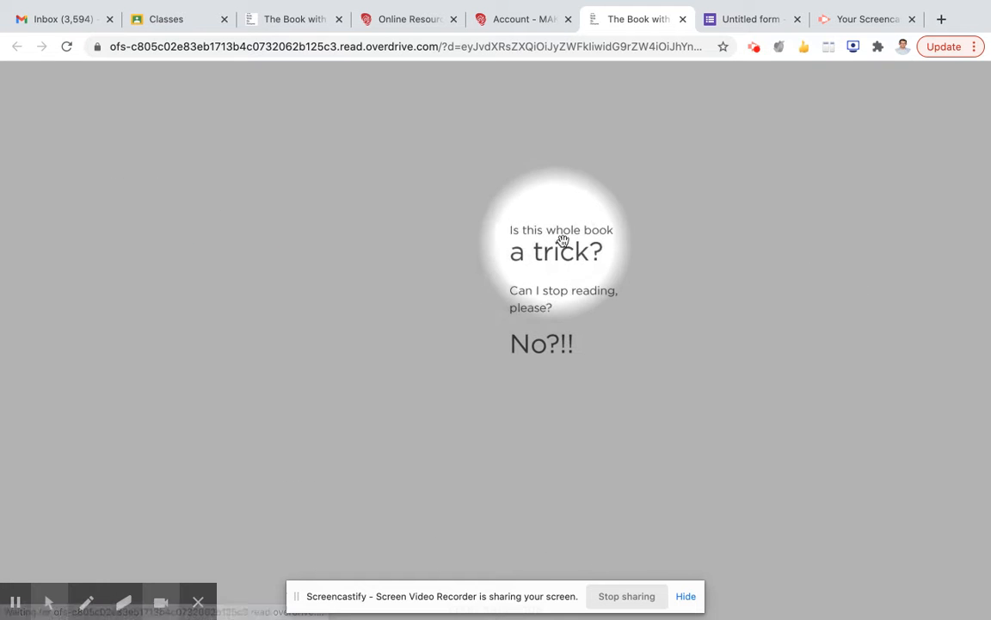
mouse_move(636, 300)
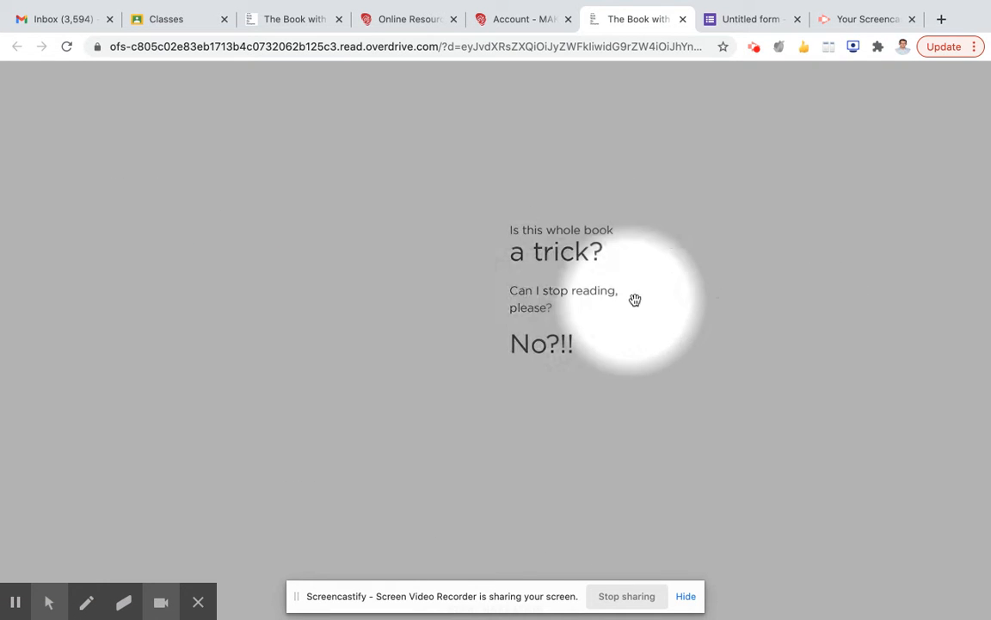
mouse_move(534, 365)
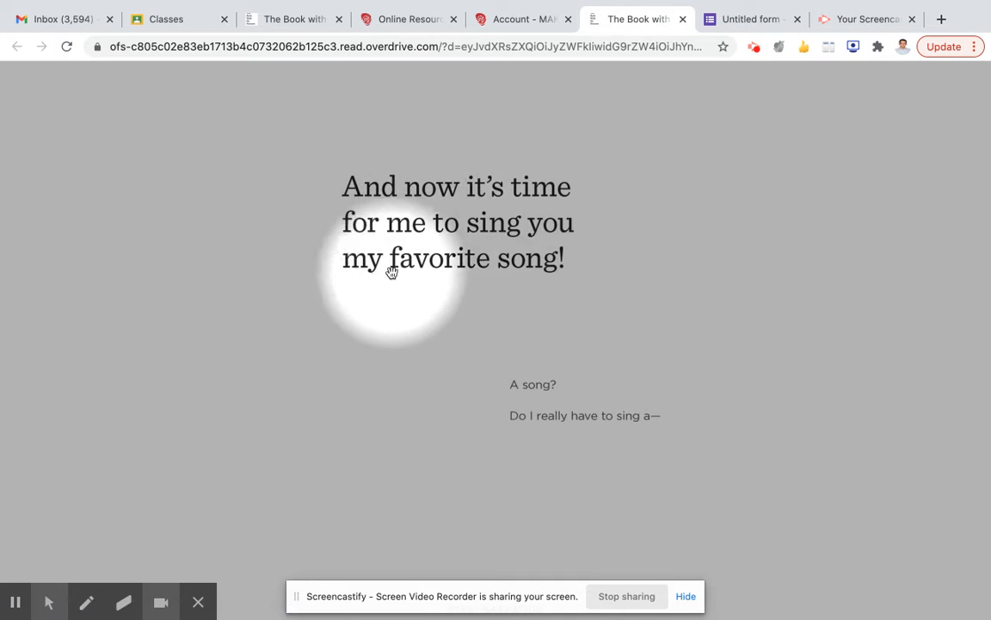
mouse_move(534, 301)
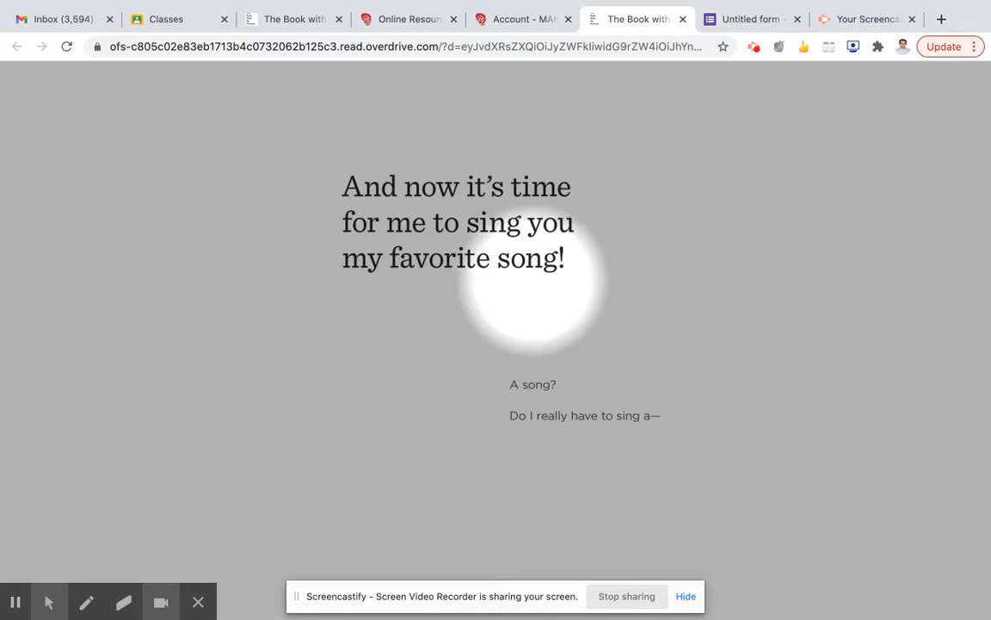
mouse_move(630, 430)
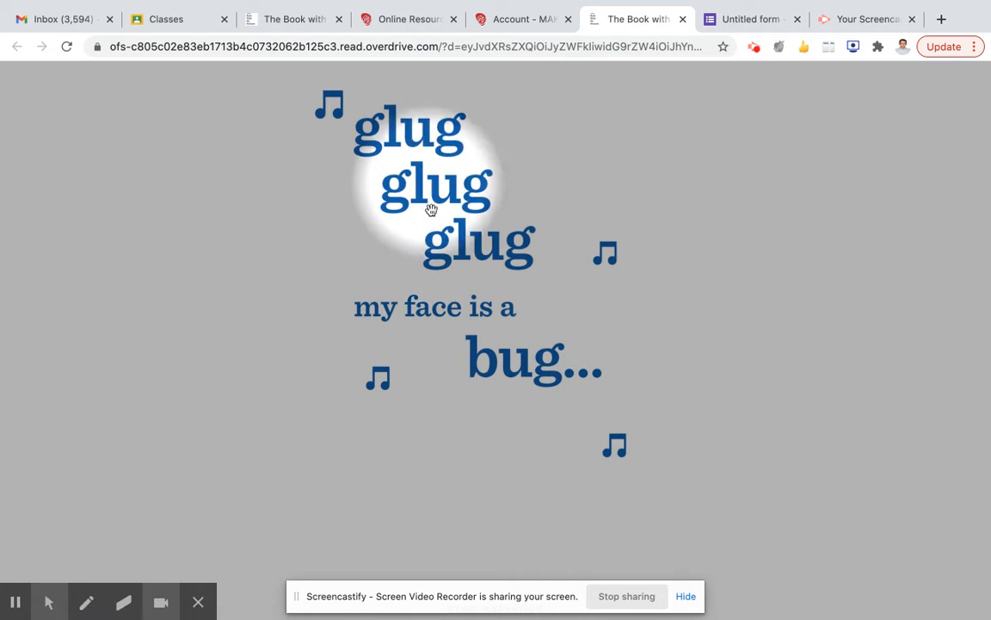
mouse_move(542, 375)
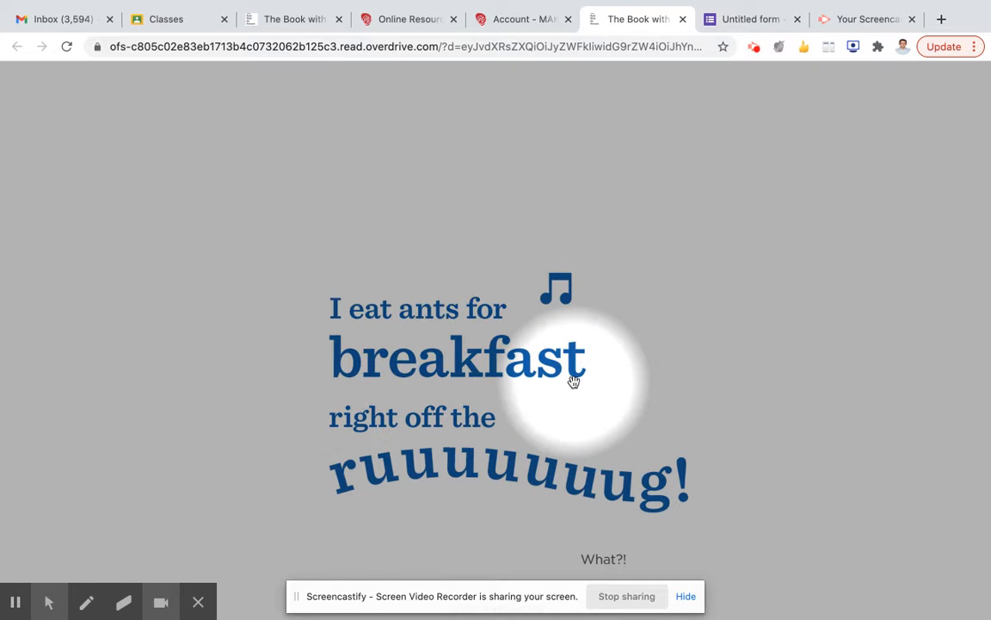
mouse_move(455, 430)
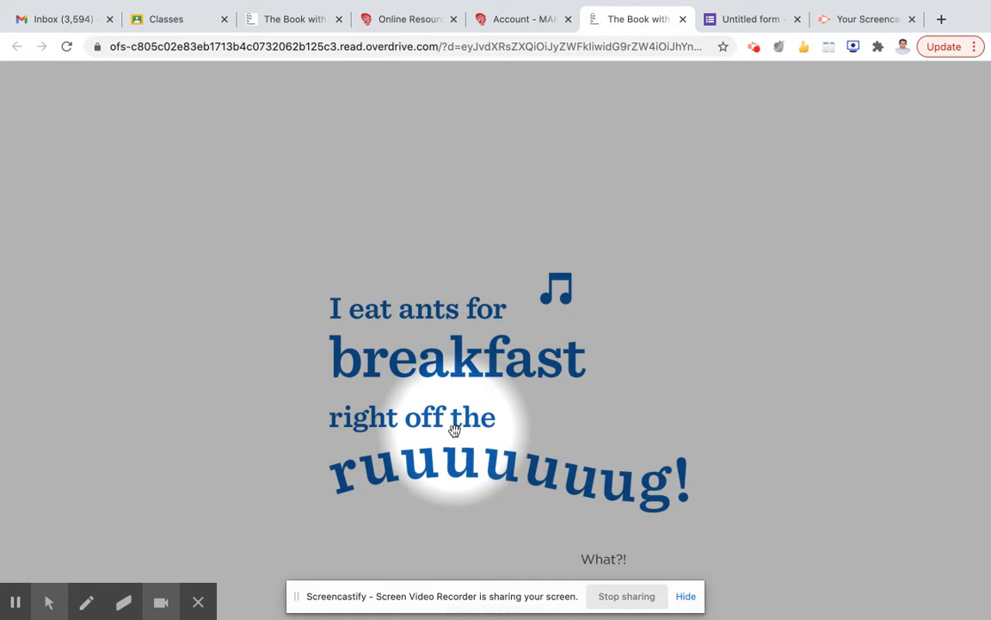
mouse_move(561, 482)
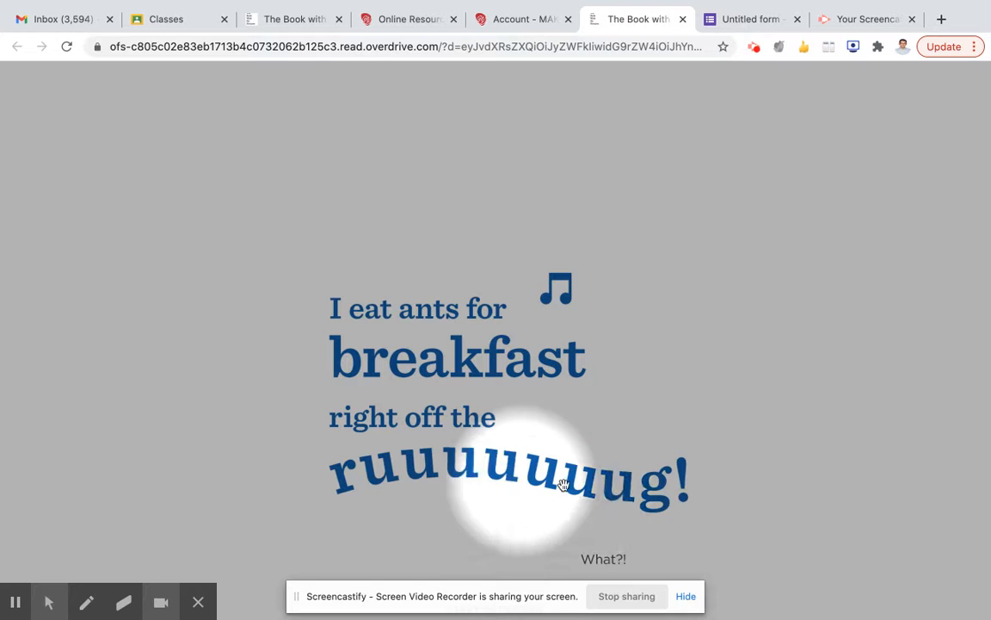
mouse_move(594, 552)
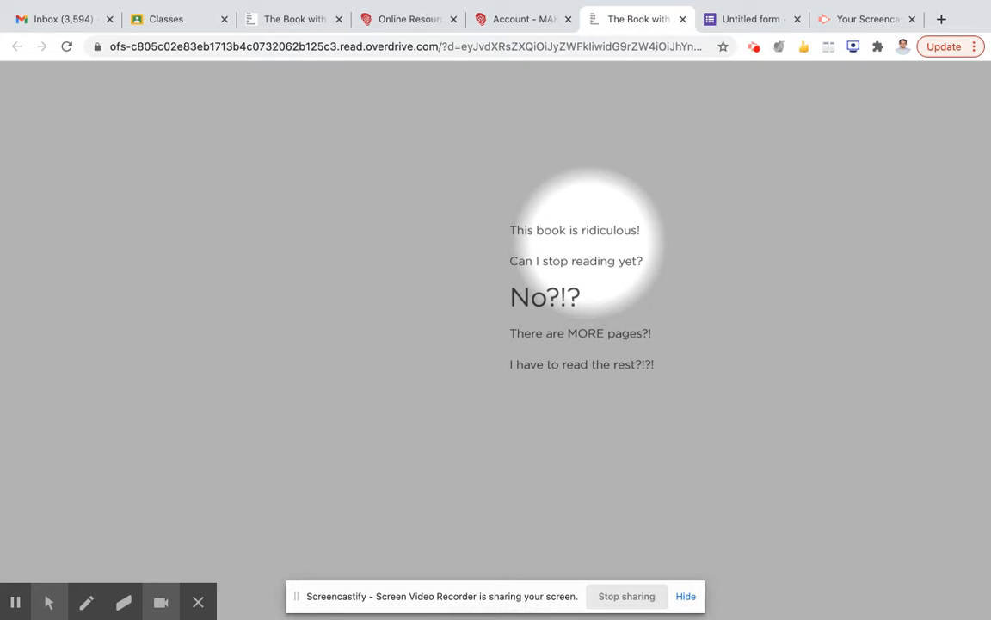
mouse_move(589, 265)
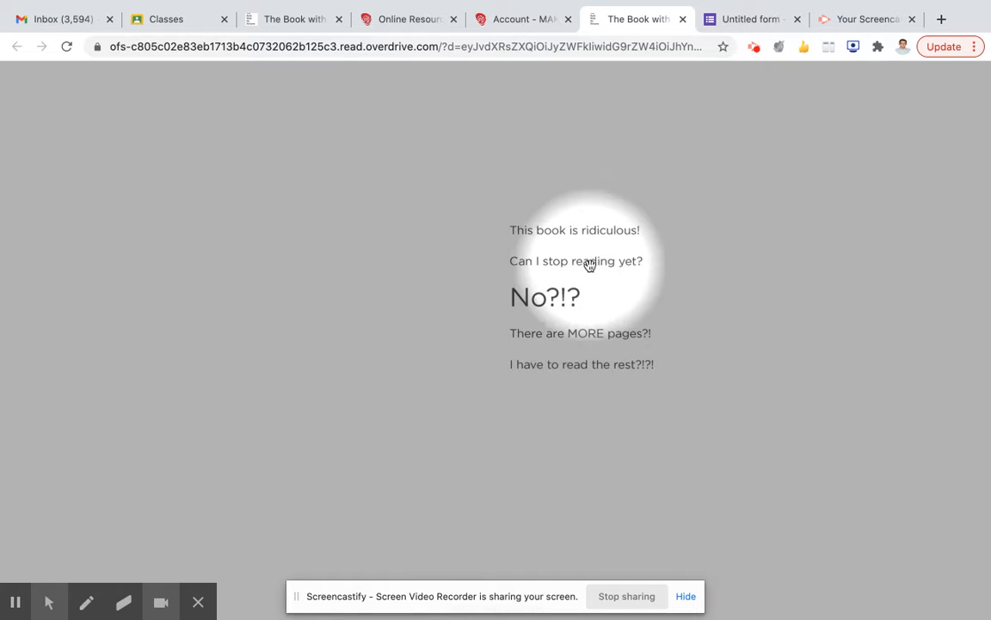
mouse_move(542, 310)
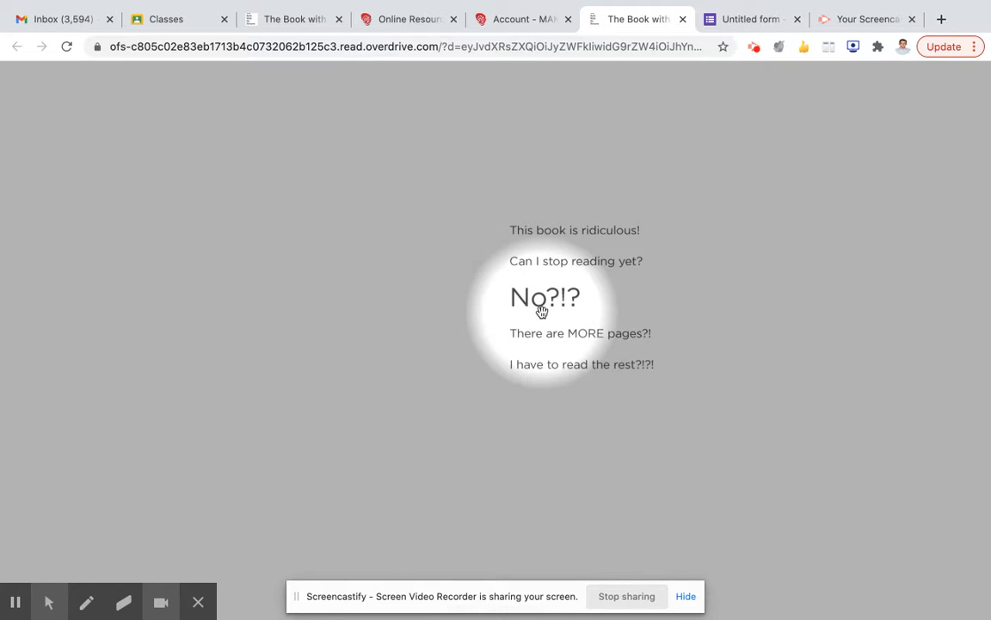
mouse_move(620, 355)
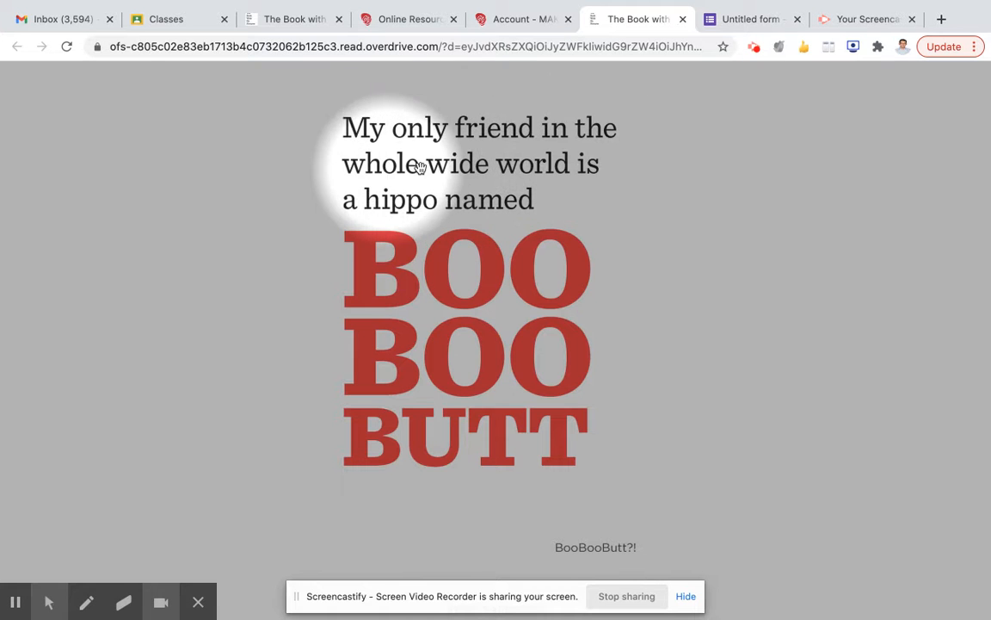
mouse_move(465, 234)
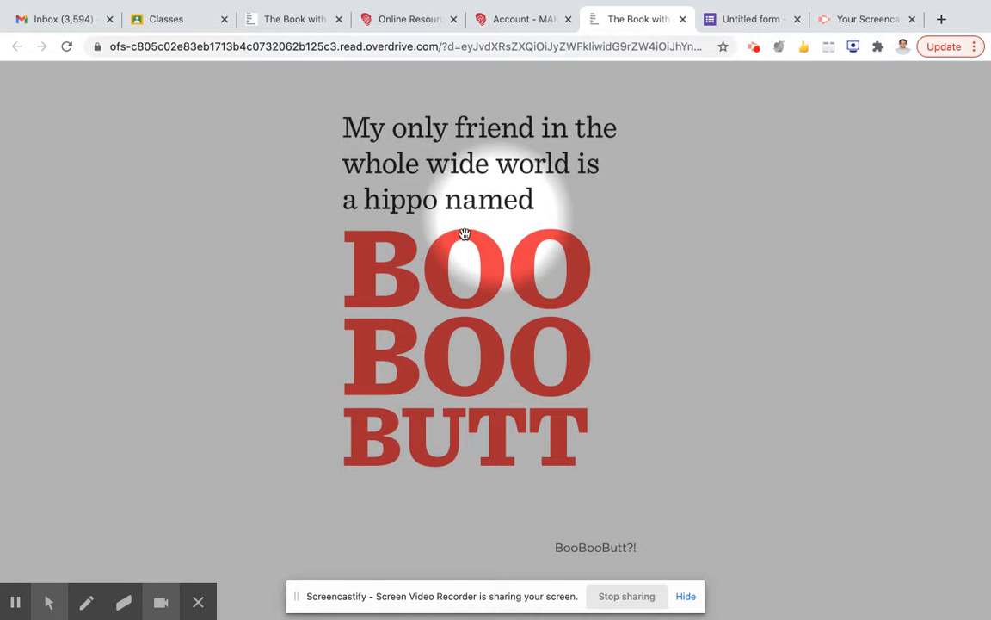
mouse_move(603, 473)
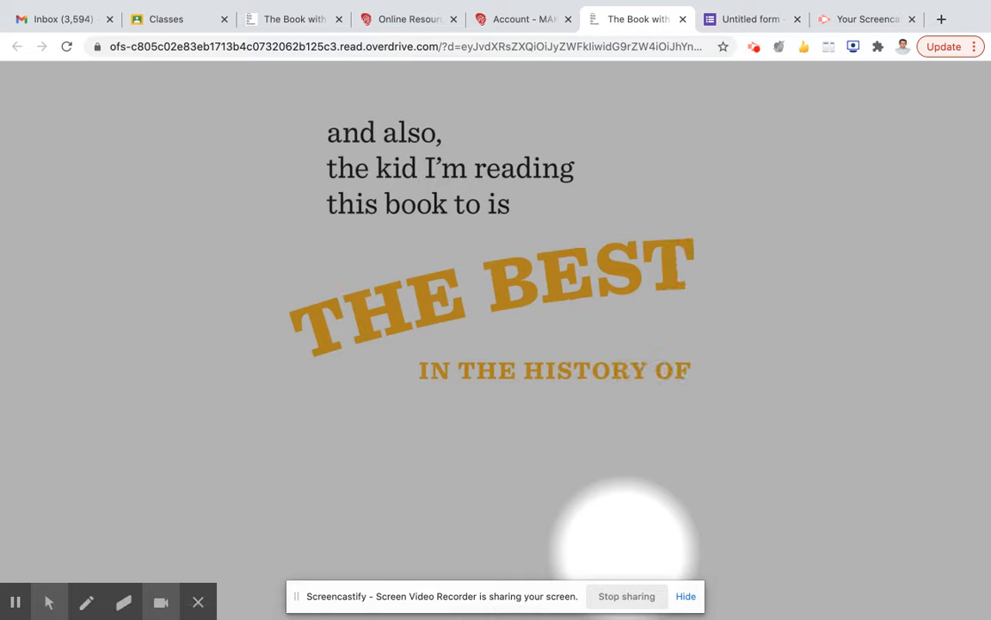
mouse_move(493, 185)
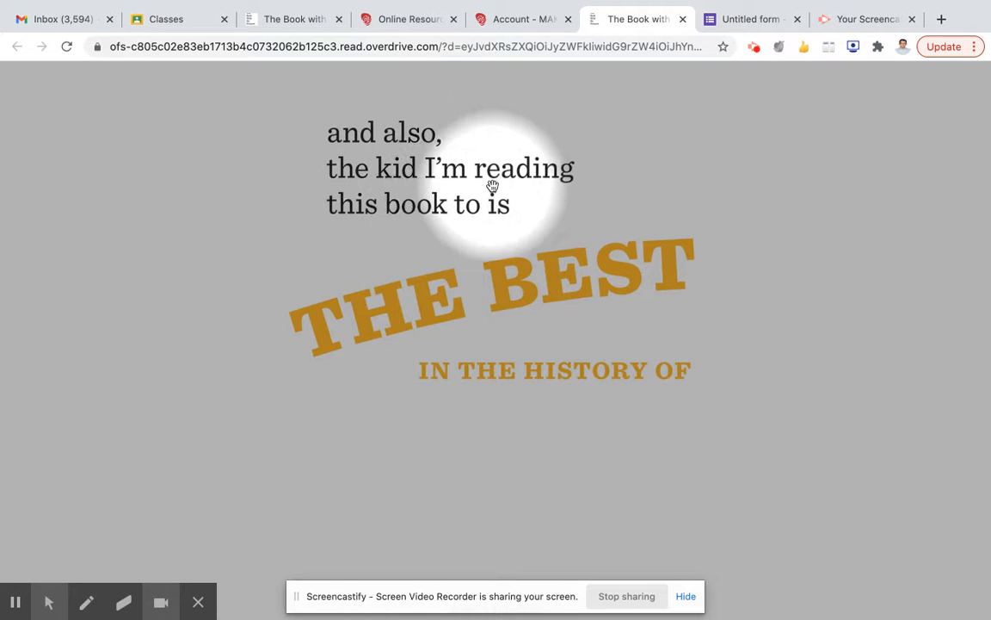
mouse_move(429, 322)
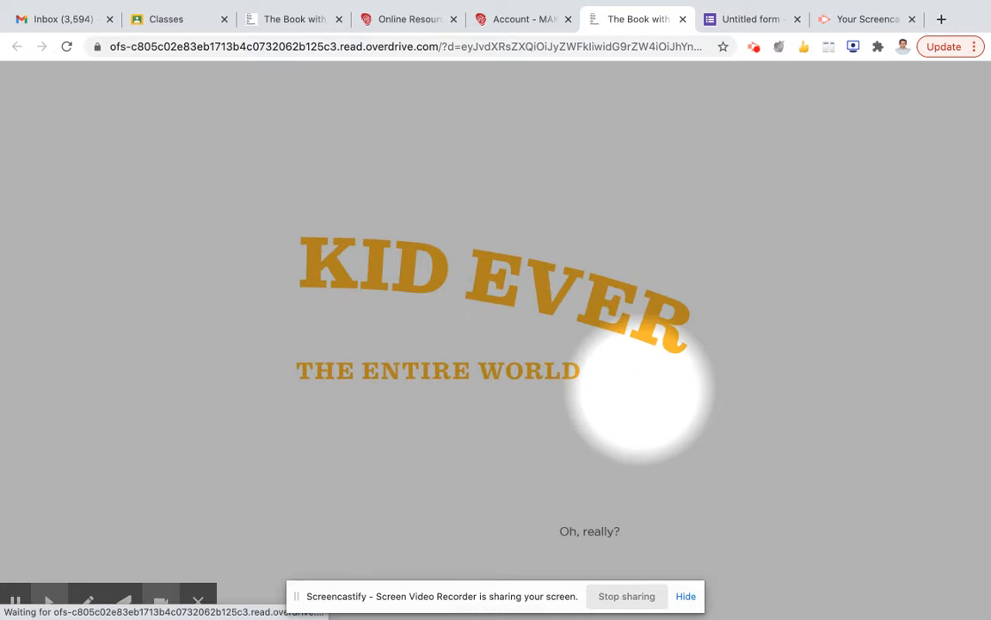
mouse_move(427, 382)
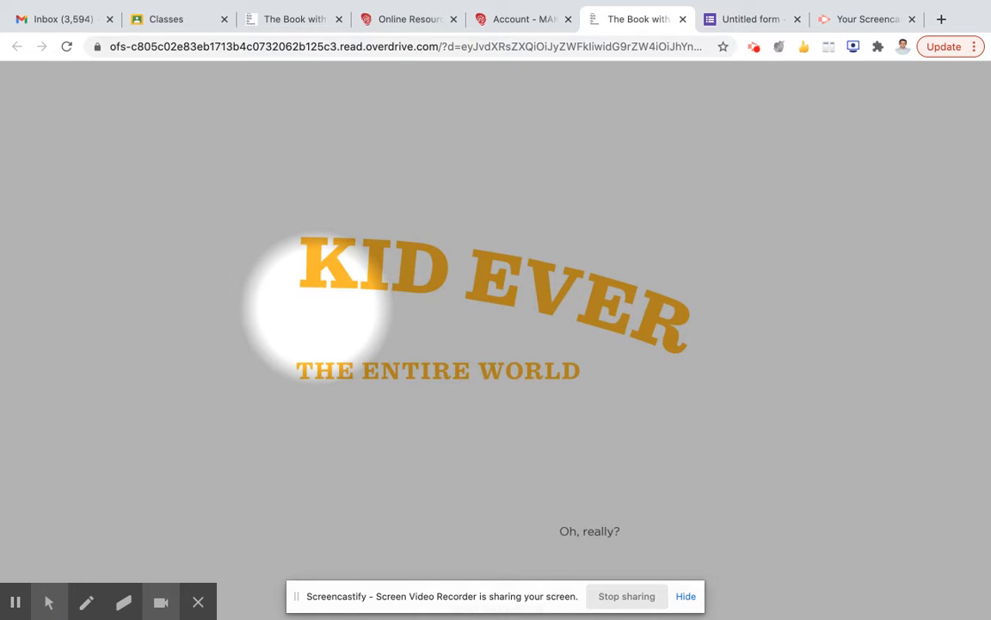
mouse_move(544, 306)
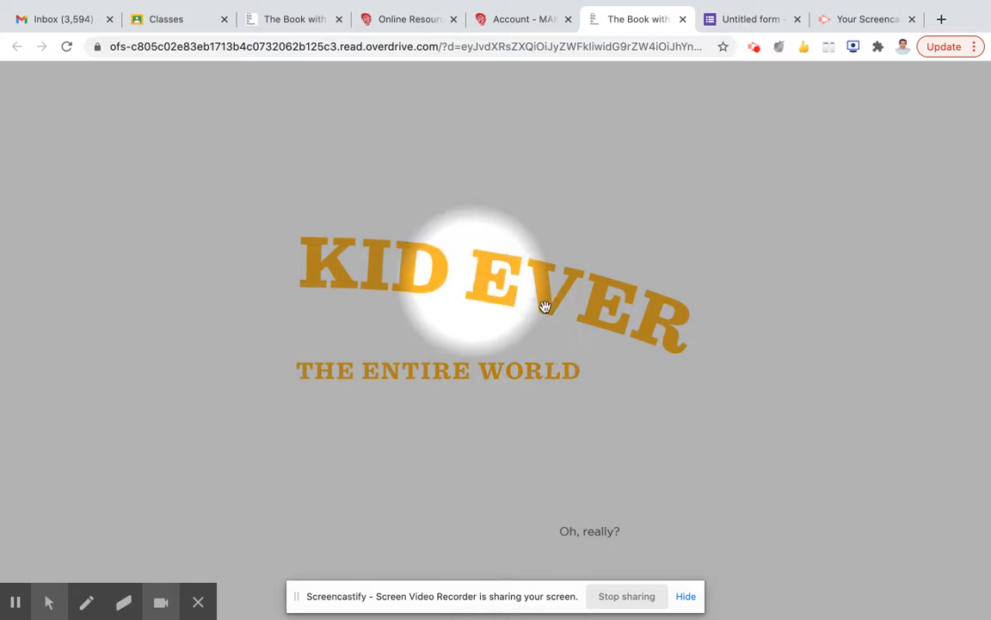
mouse_move(549, 537)
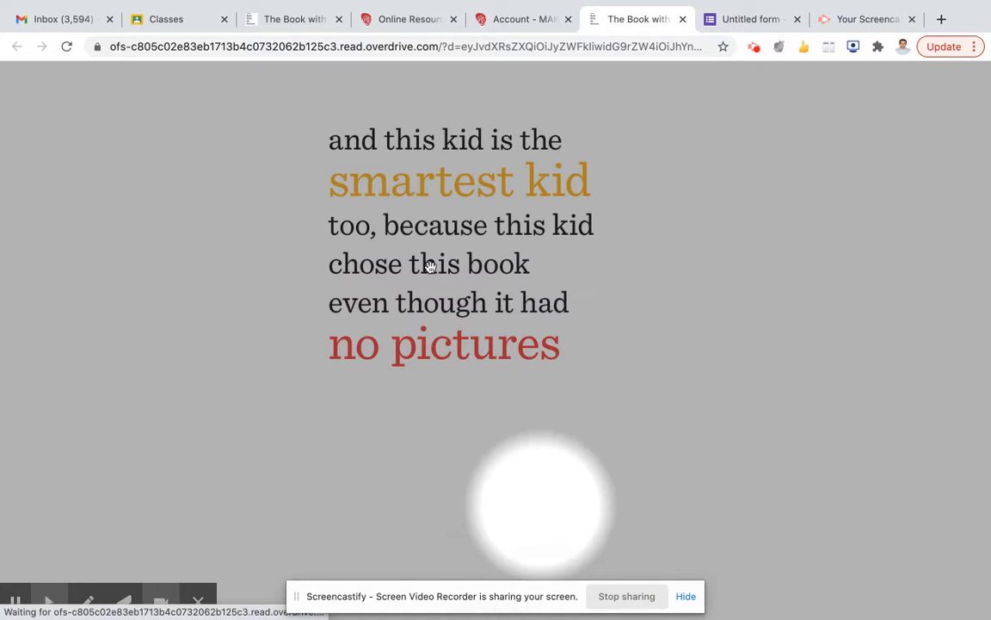
mouse_move(534, 180)
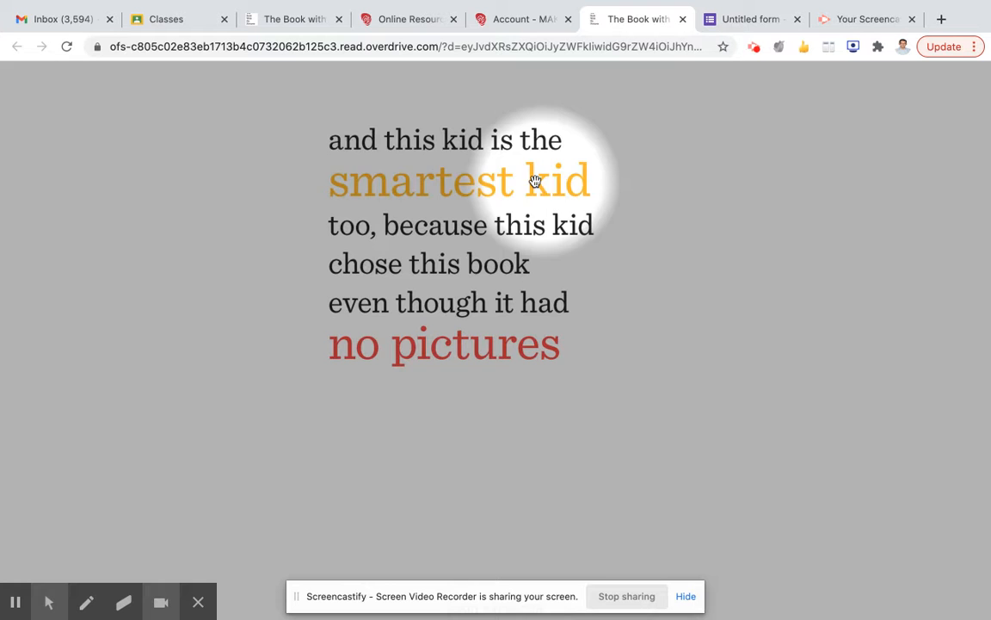
mouse_move(398, 267)
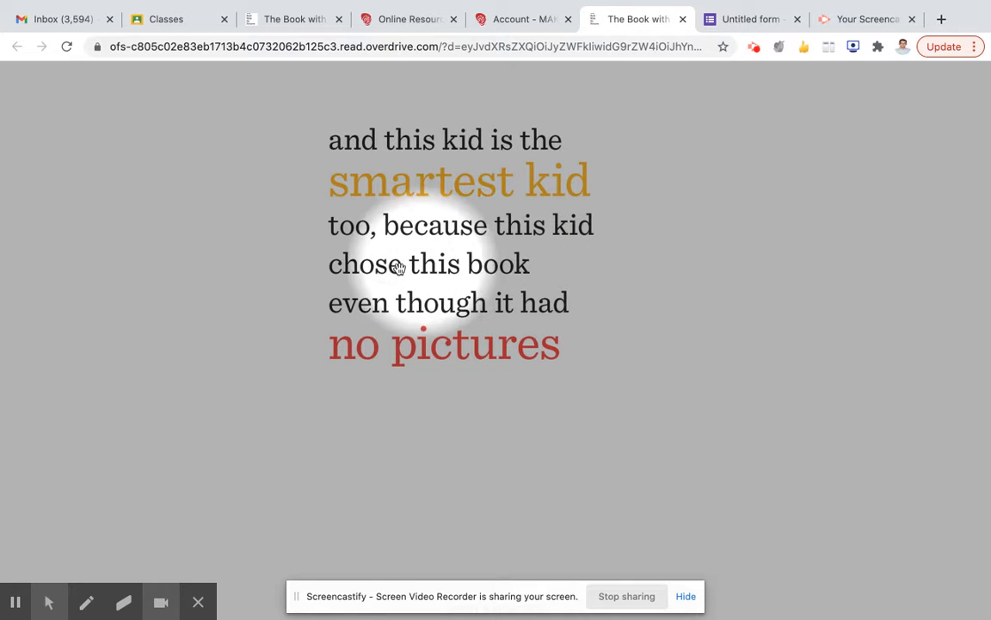
mouse_move(474, 316)
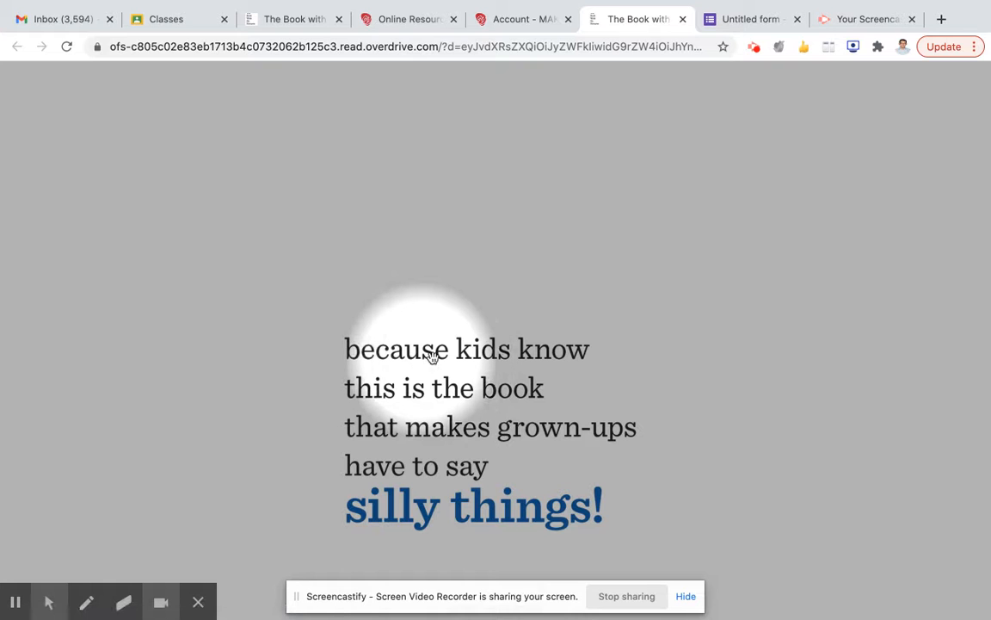
mouse_move(457, 400)
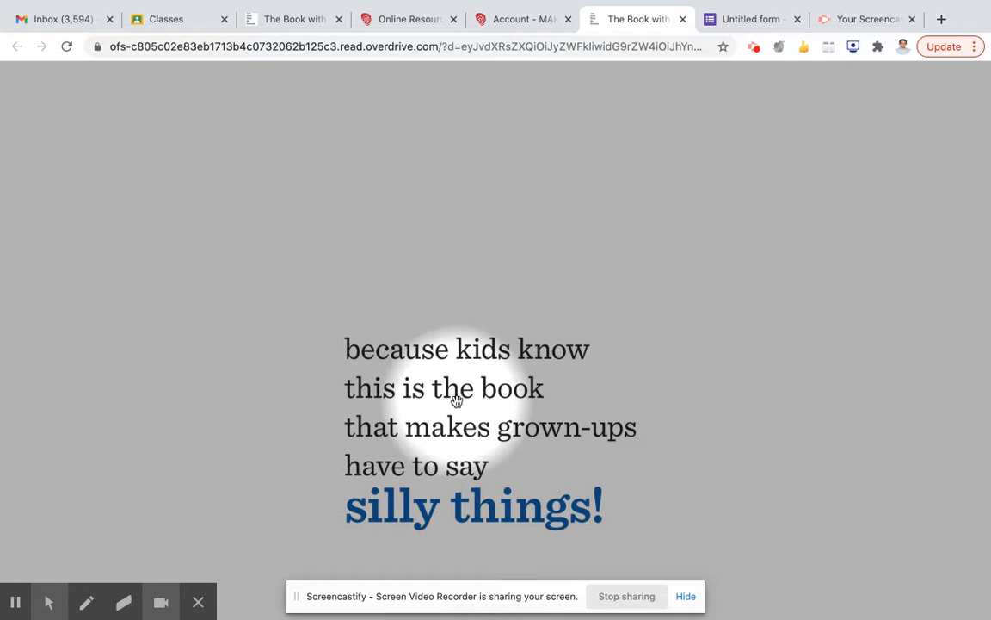
mouse_move(462, 468)
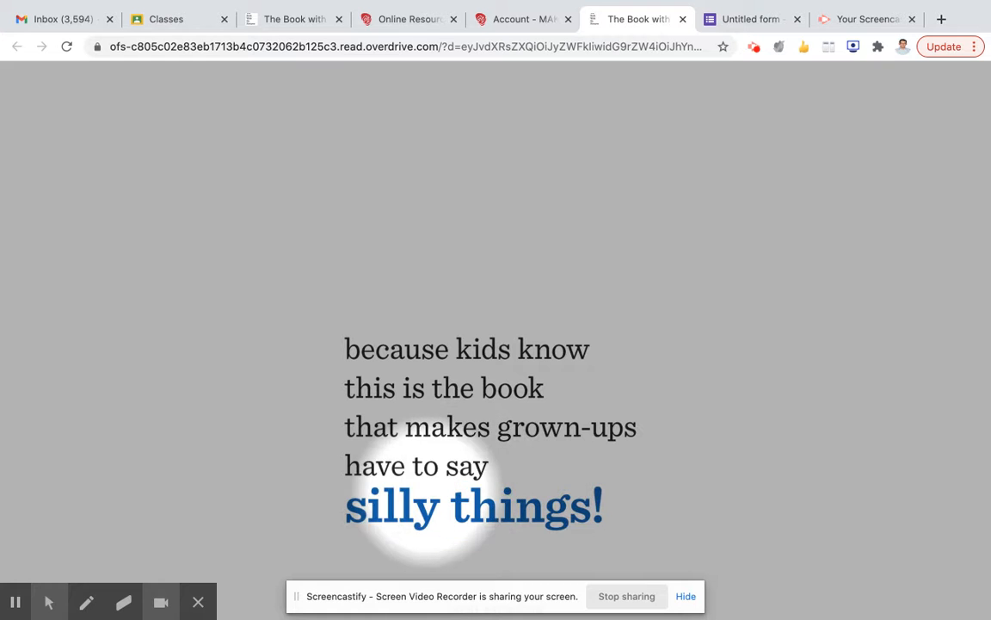
mouse_move(551, 520)
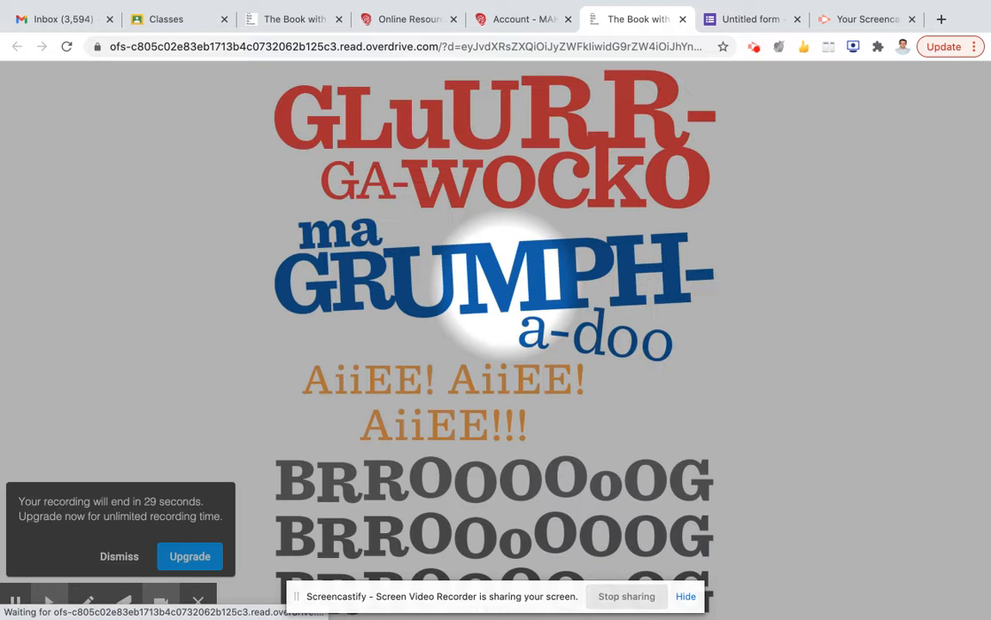
mouse_move(706, 331)
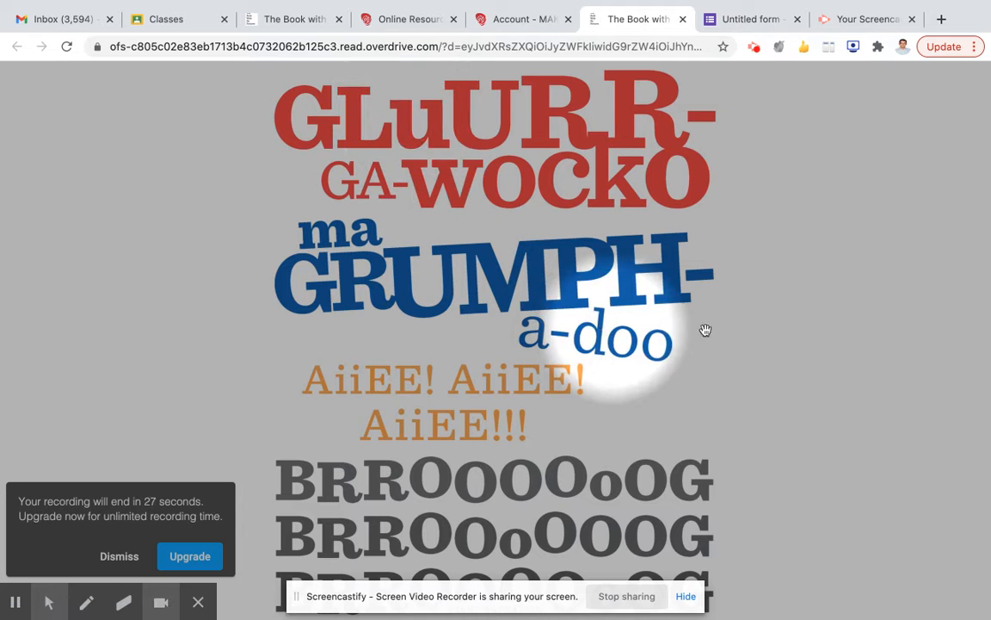
mouse_move(308, 475)
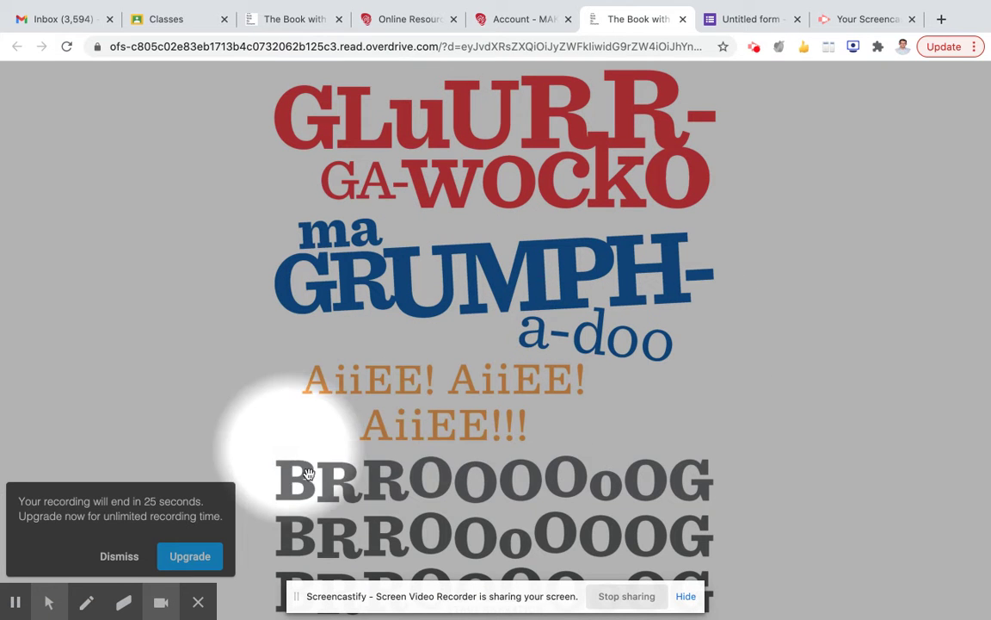
mouse_move(657, 570)
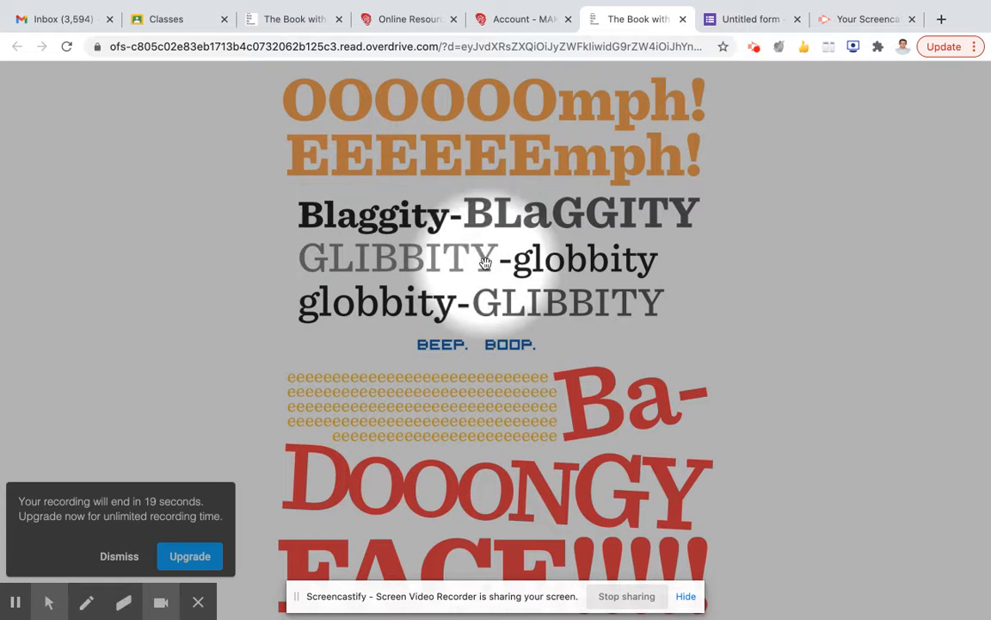
mouse_move(348, 378)
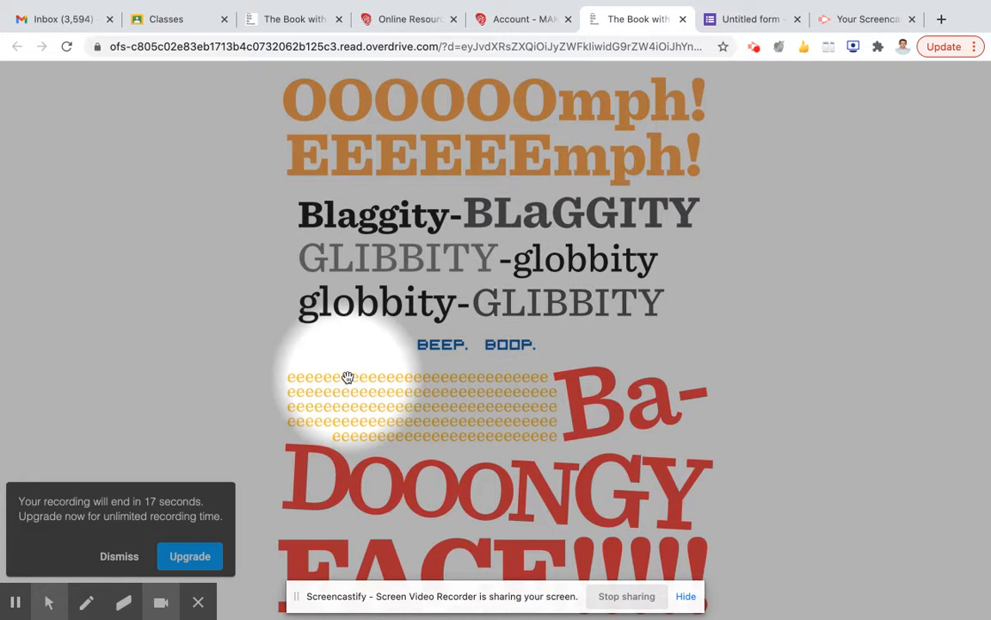
mouse_move(244, 374)
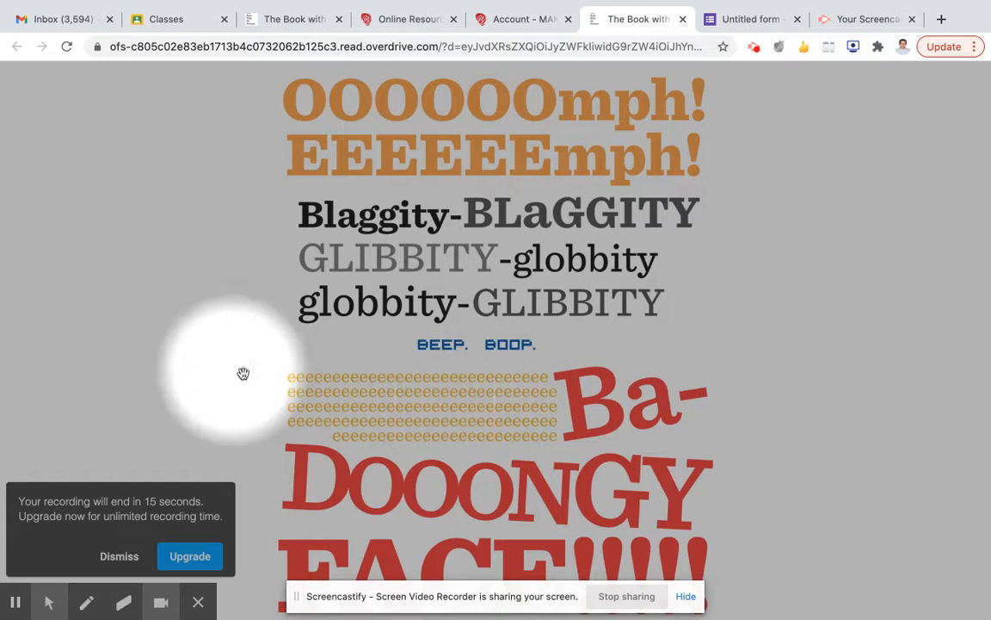
mouse_move(417, 463)
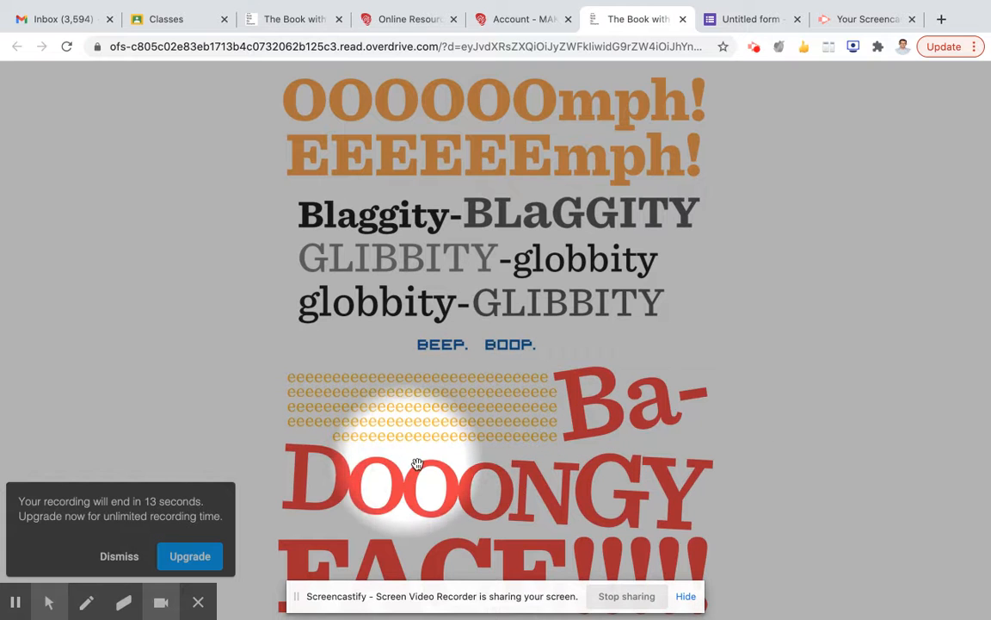
mouse_move(645, 502)
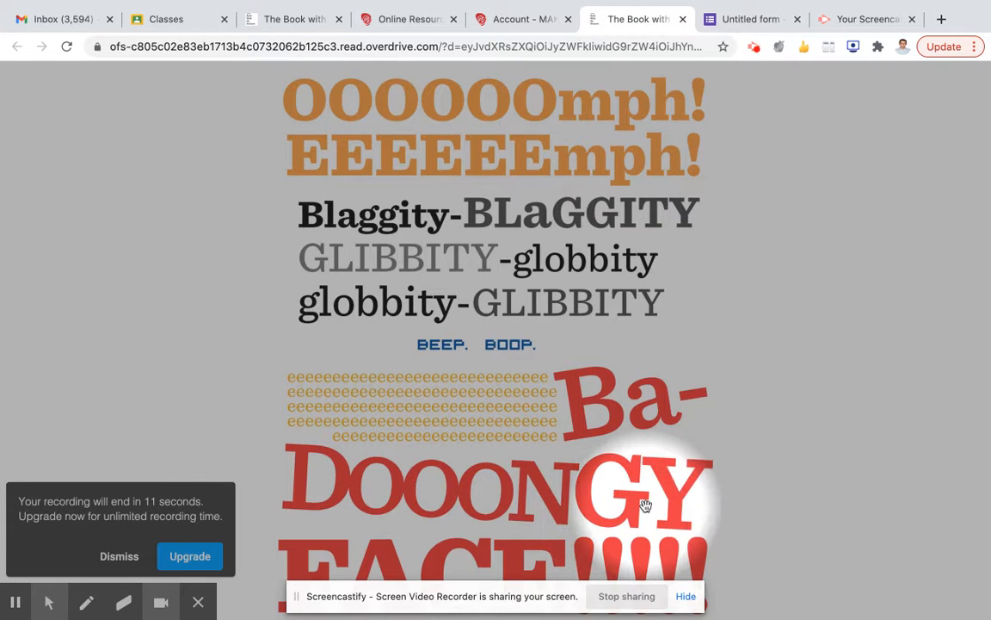